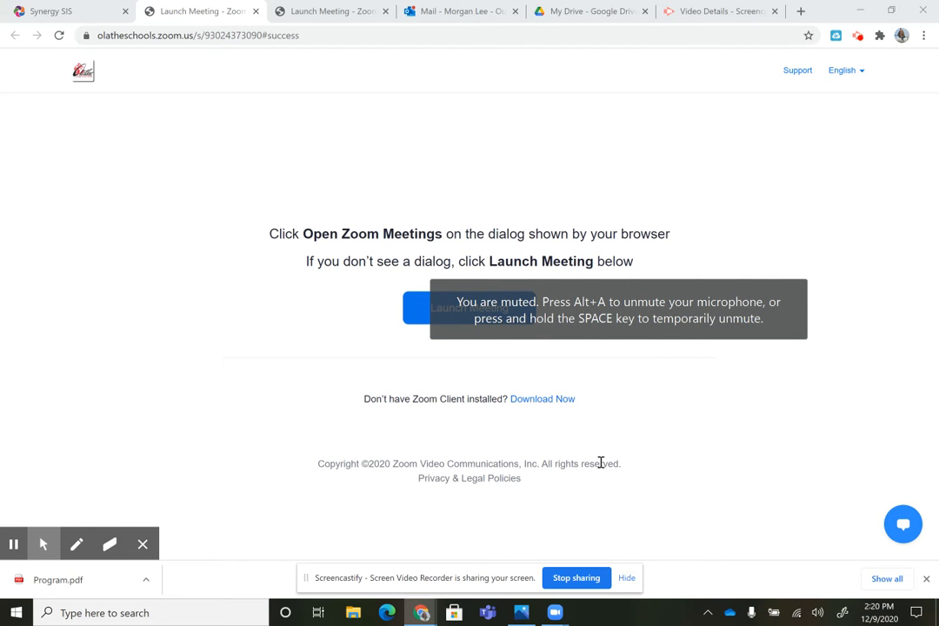
Search Windows for 'photos' and launch the Photos app's Video Editor
type("photos")
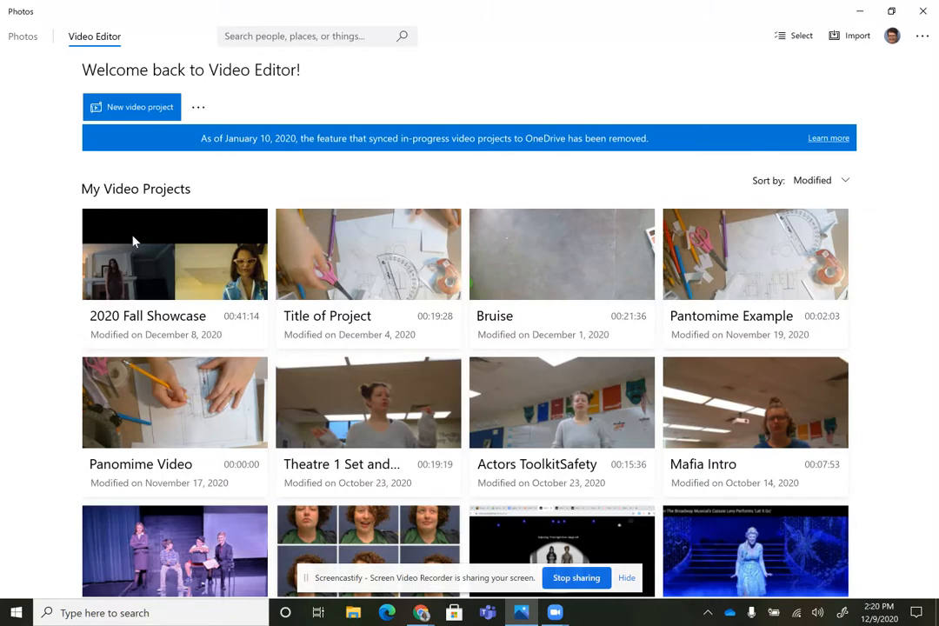
Create a new video project named 'Example' in the Video Editor
left_click(28, 36)
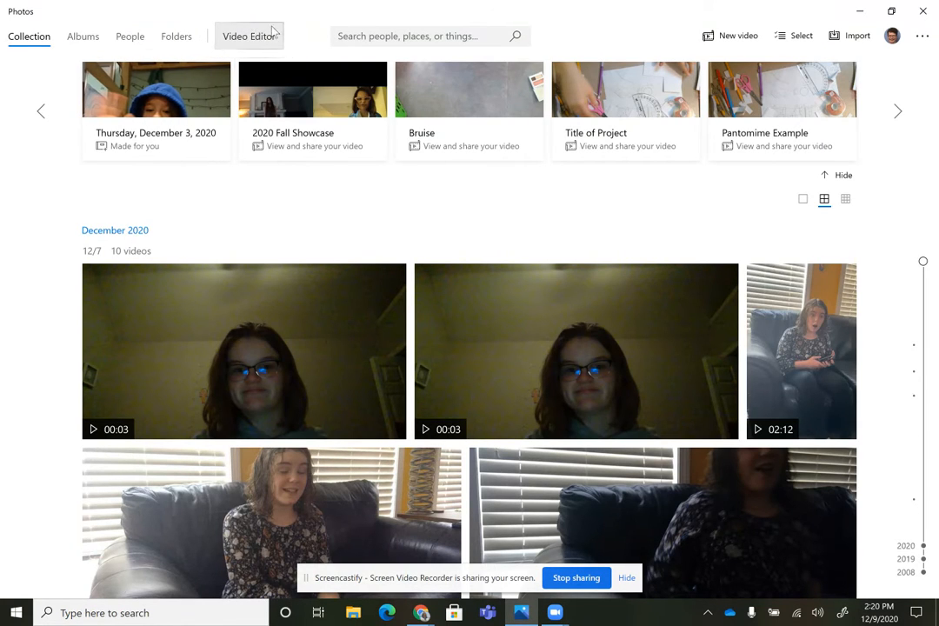
mouse_move(296, 29)
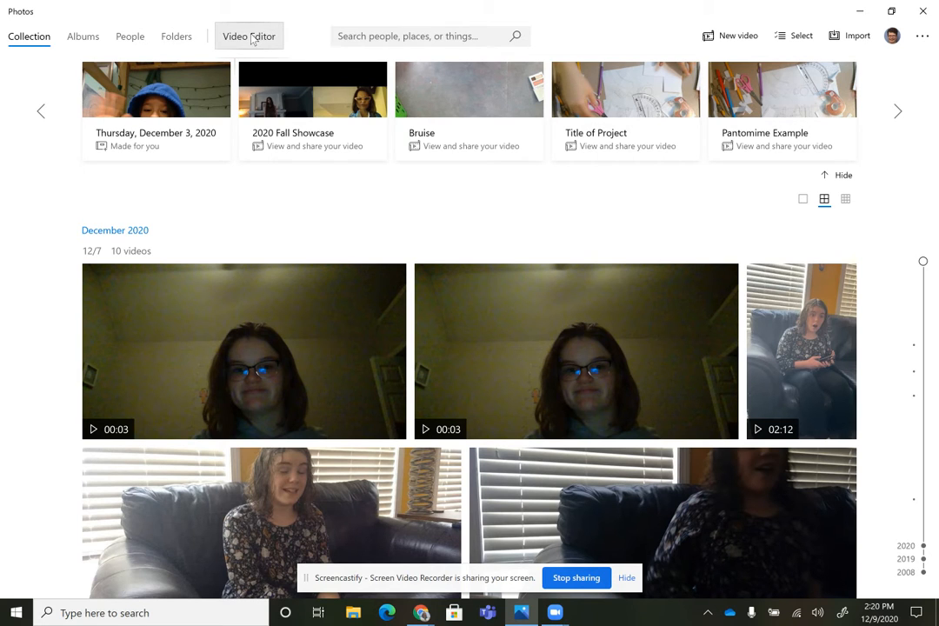
mouse_move(278, 45)
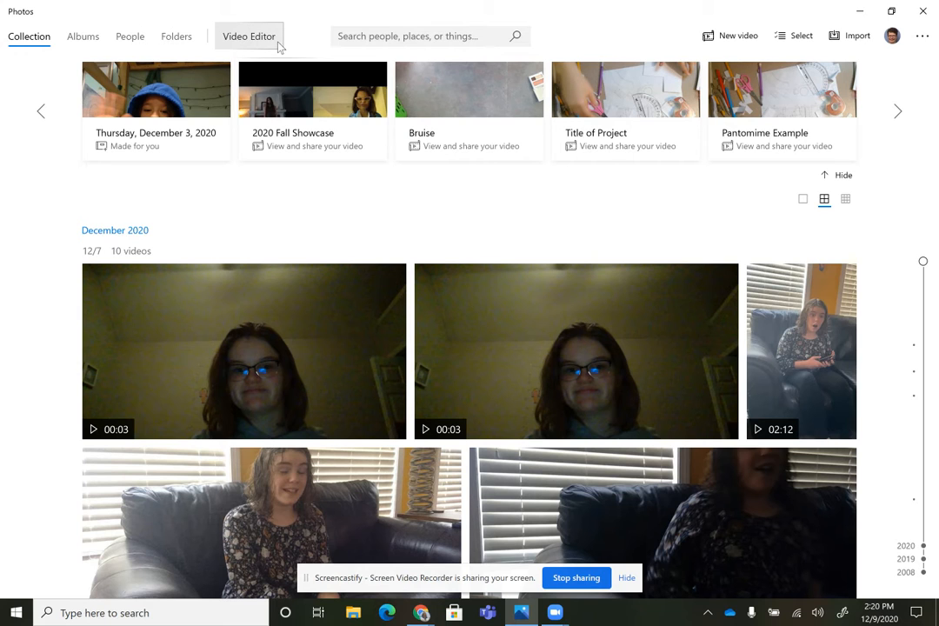
left_click(248, 36)
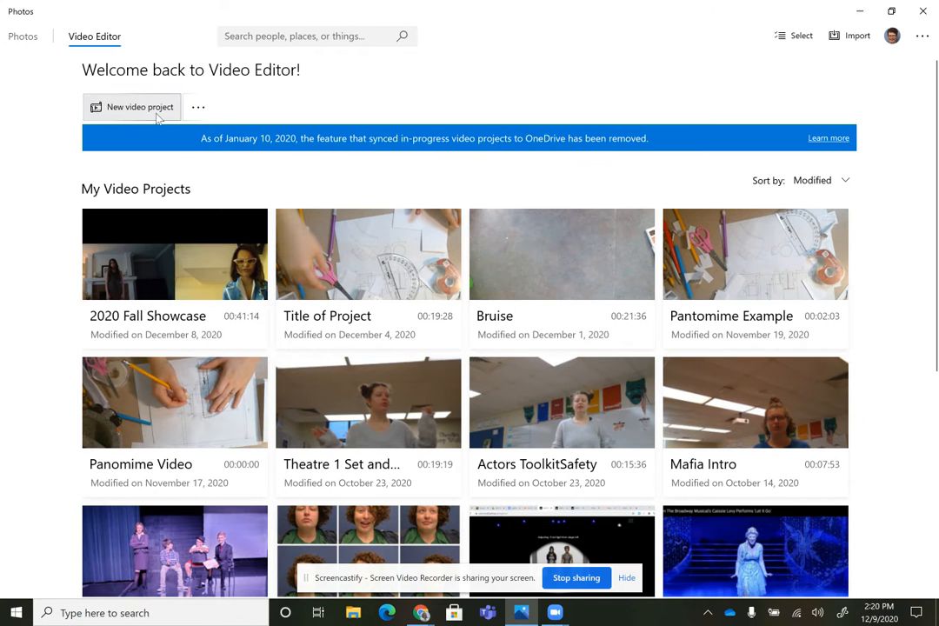
left_click(131, 106)
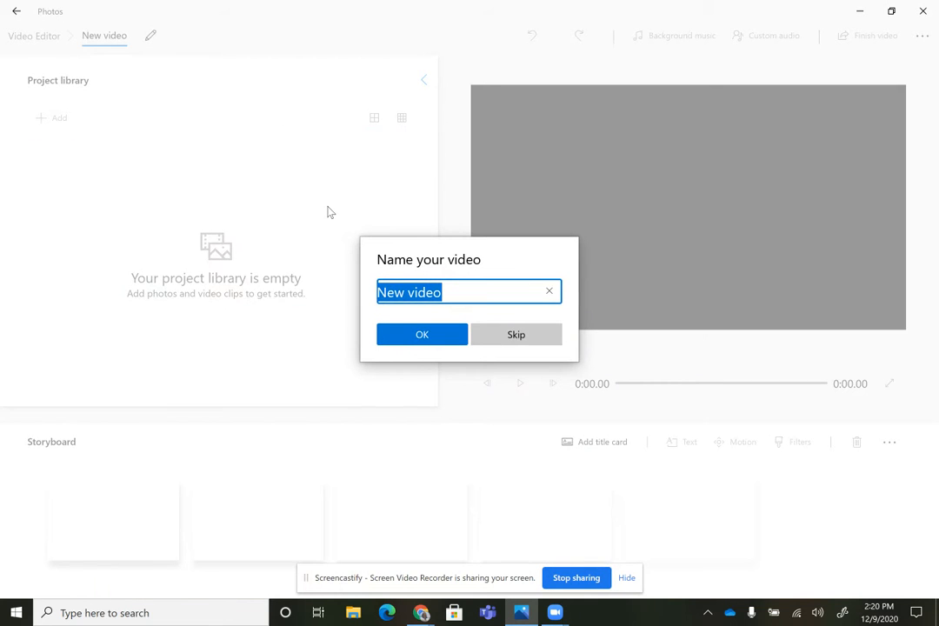
type("Examp")
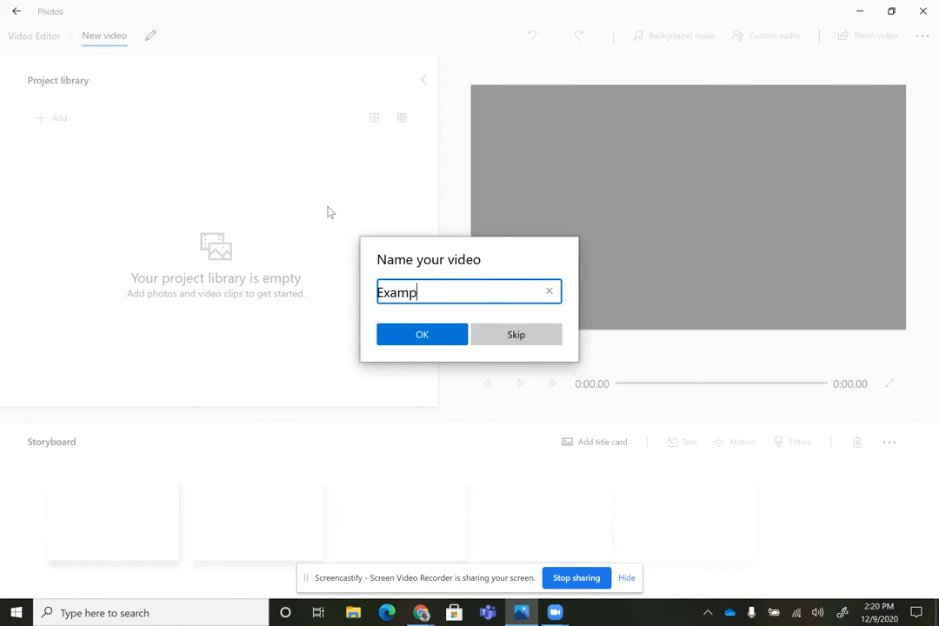
left_click(422, 334)
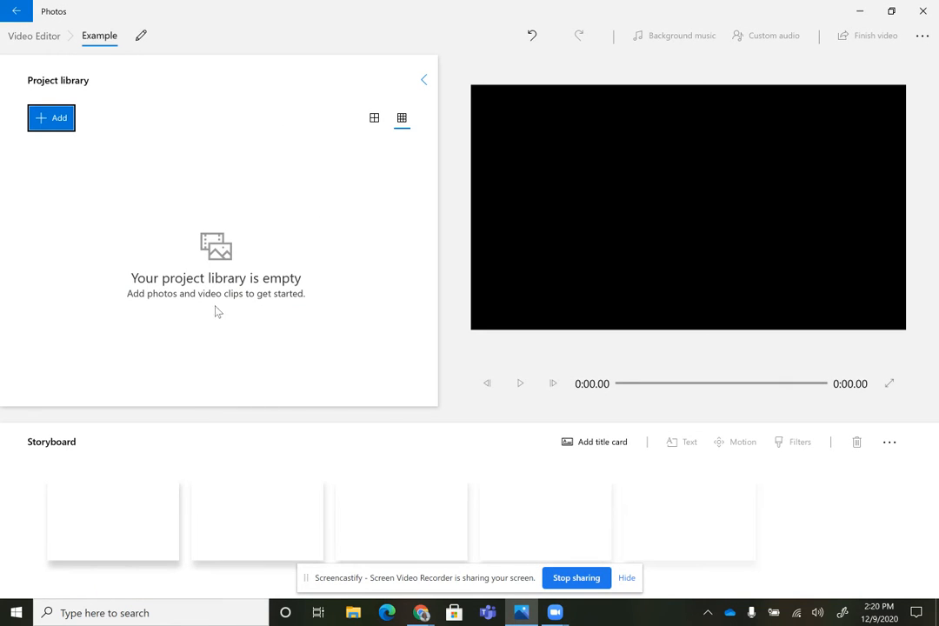
Import the six WIN_ webcam clips from Downloads into the project library
left_click(51, 117)
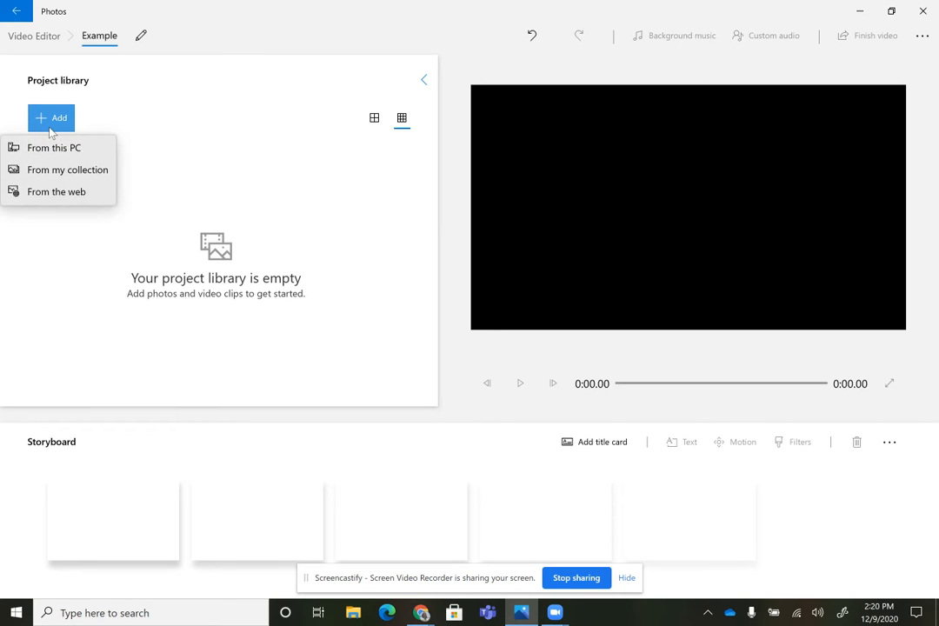
left_click(54, 147)
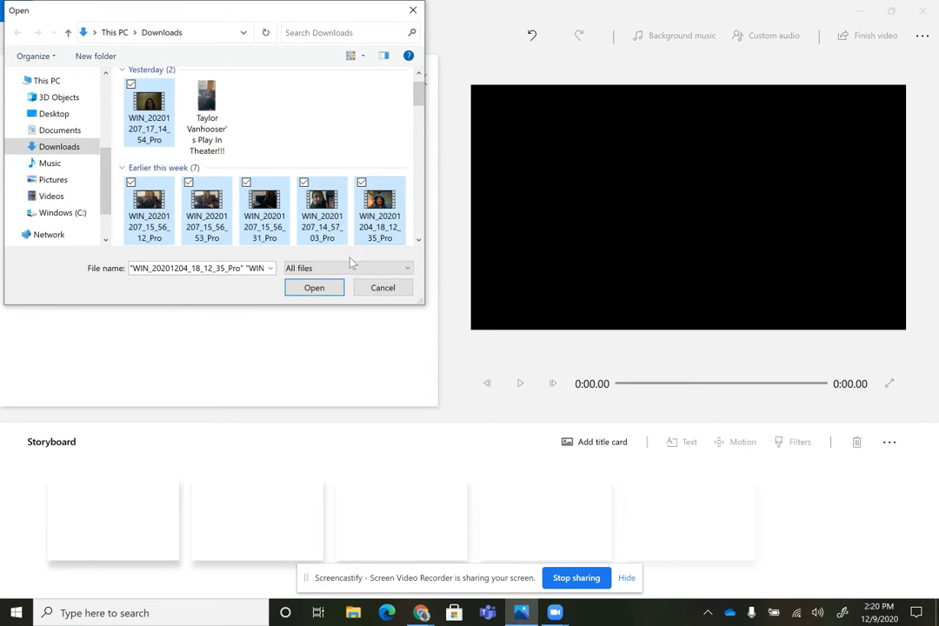
left_click(314, 288)
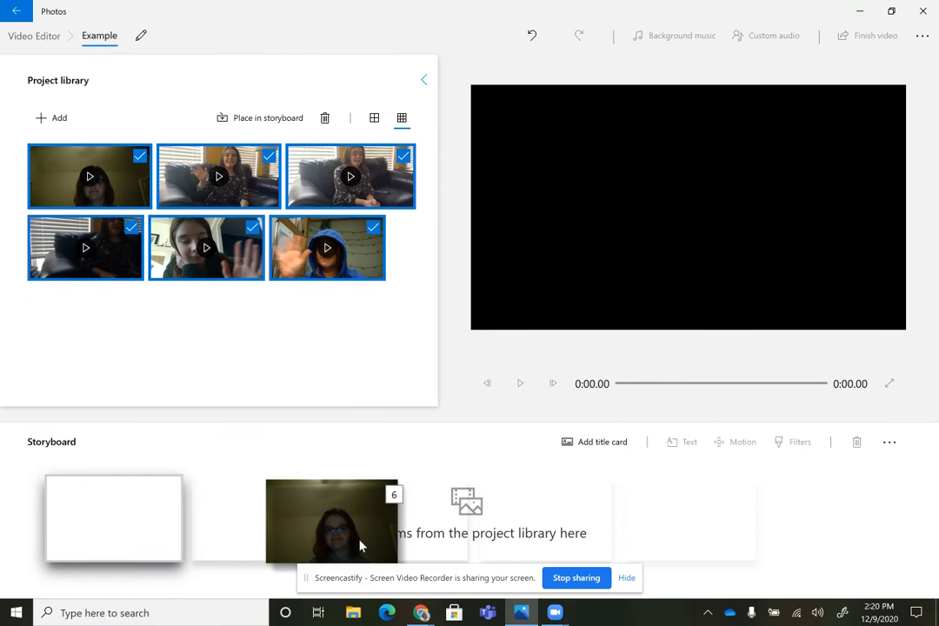
Place all six clips on the storyboard and show the first clip's volume slider
left_click(268, 118)
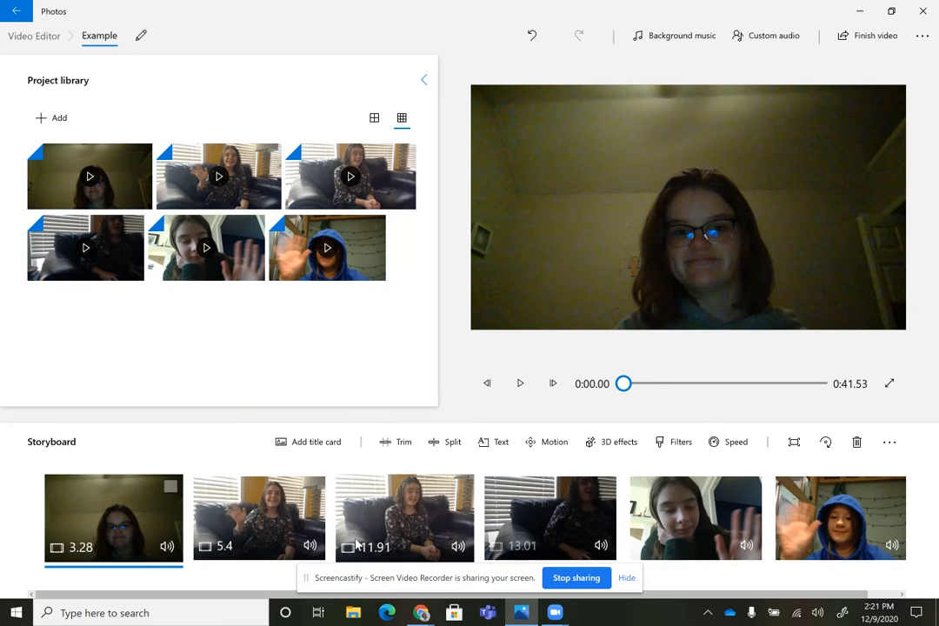
mouse_move(404, 519)
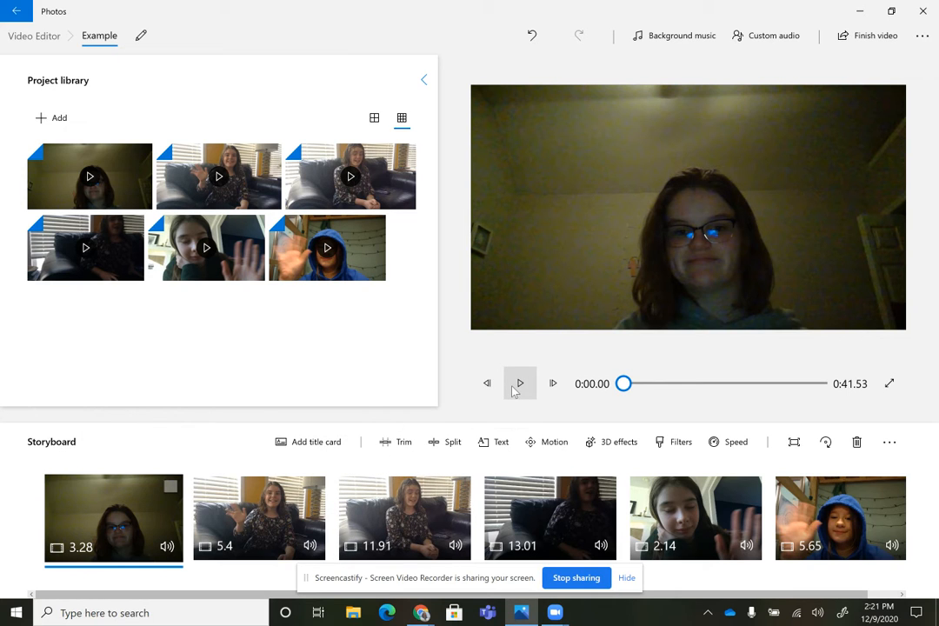
mouse_move(520, 384)
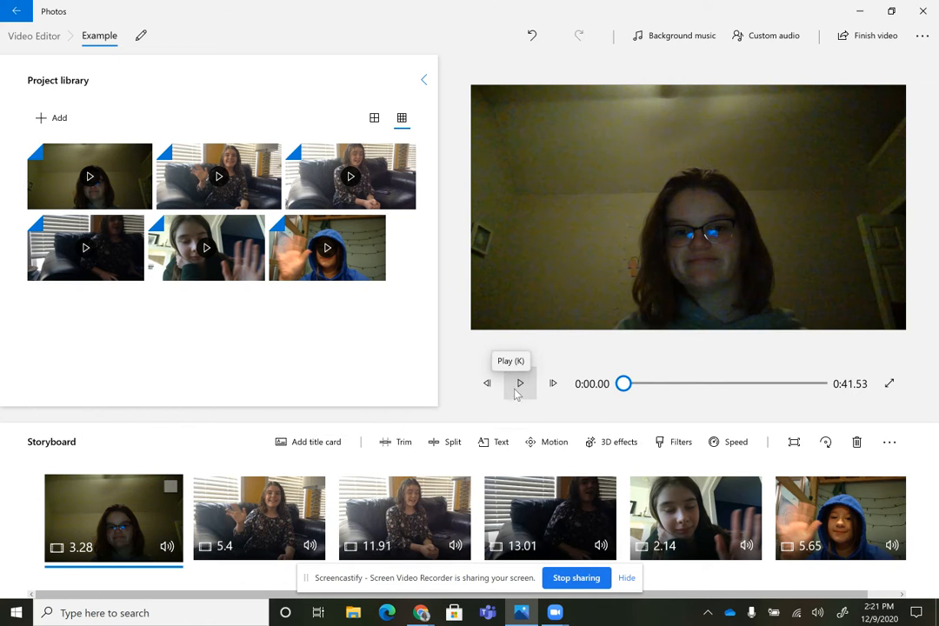
mouse_move(830, 409)
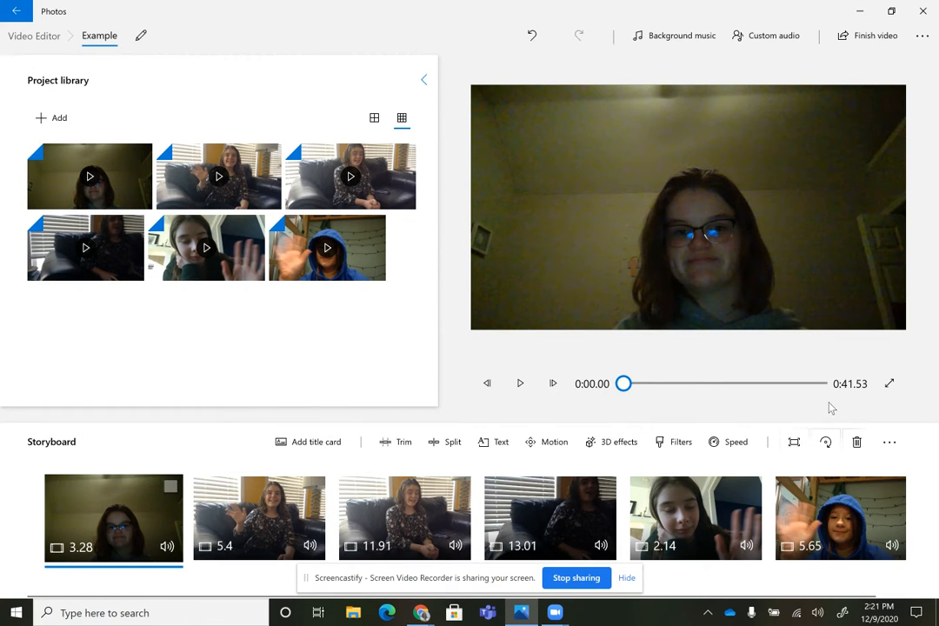
left_click(166, 546)
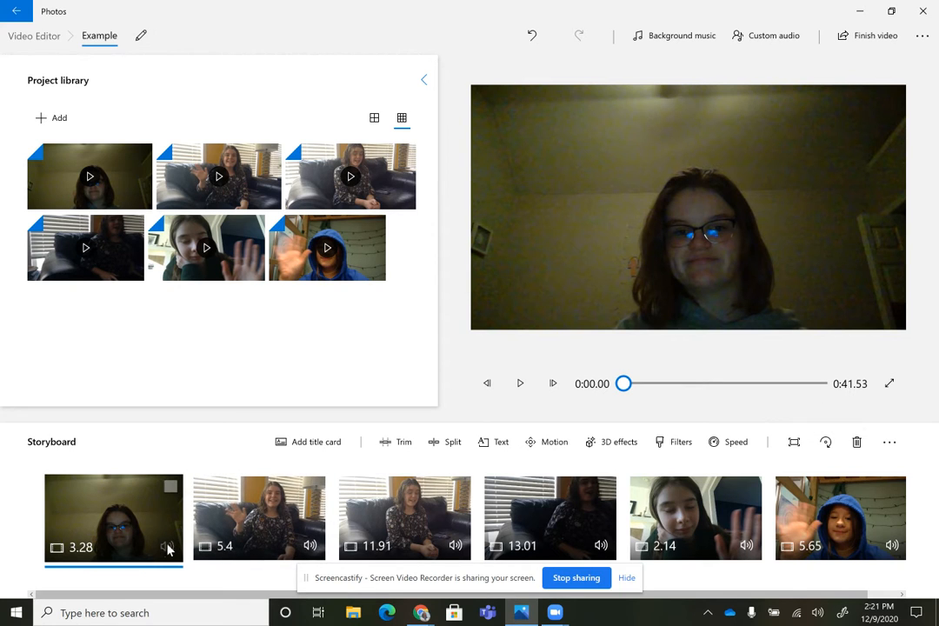
mouse_move(167, 546)
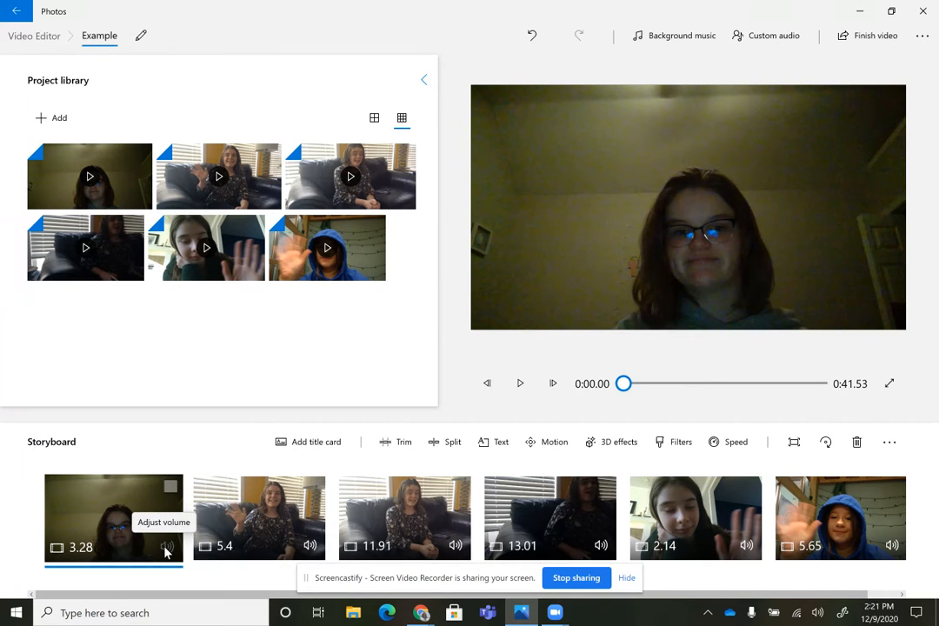
left_click(167, 546)
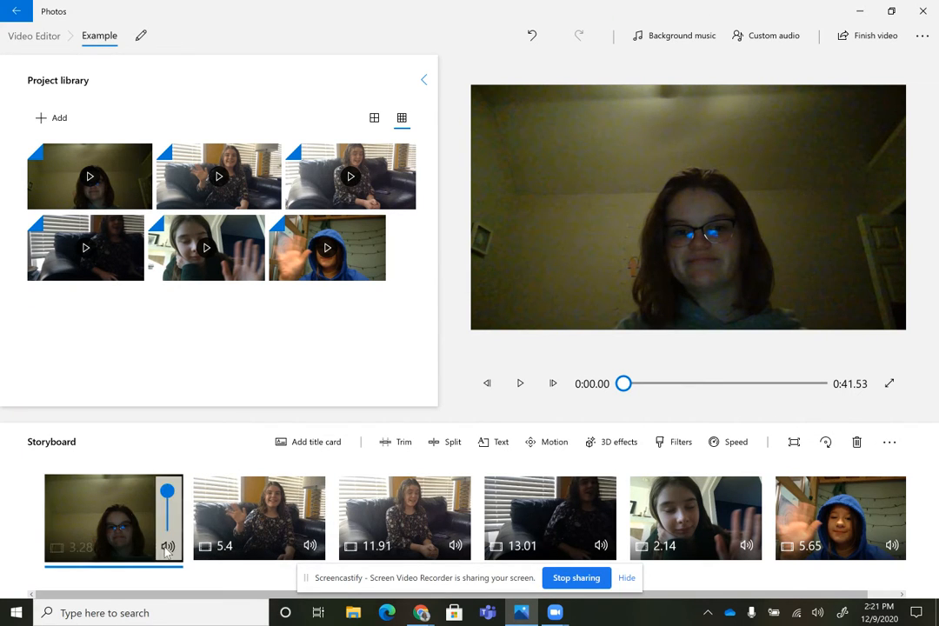
mouse_move(167, 546)
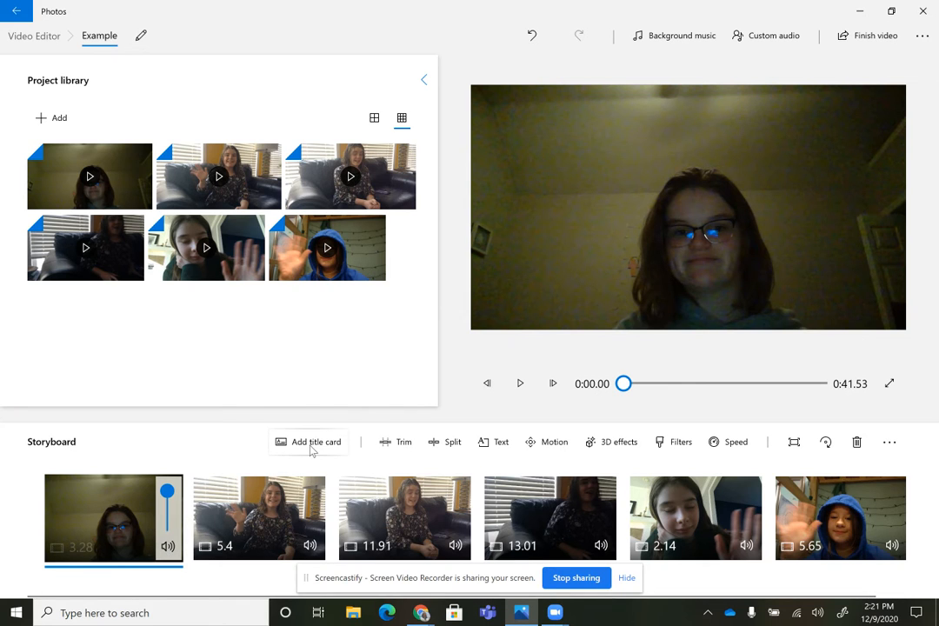
mouse_move(308, 442)
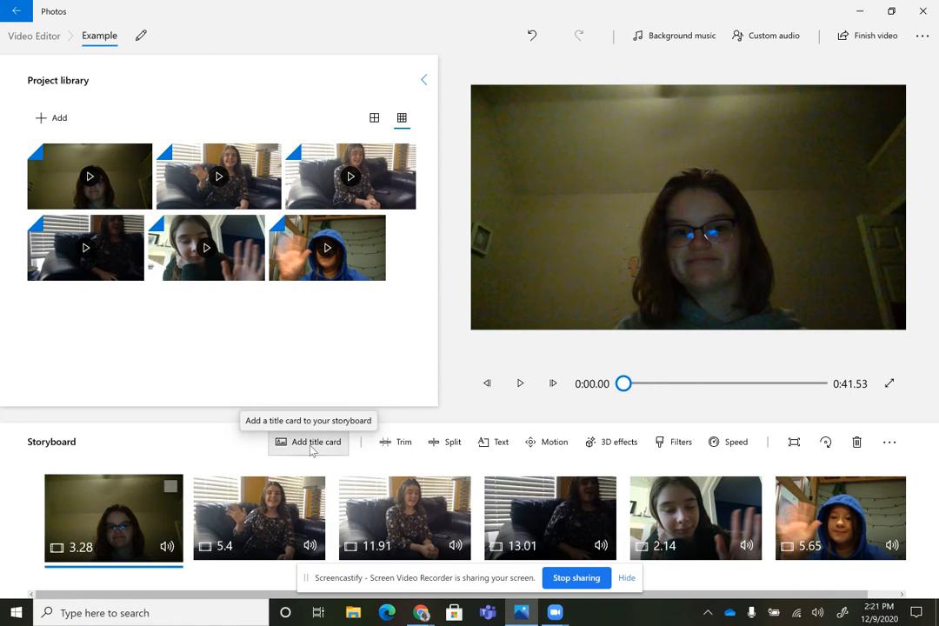
left_click(308, 442)
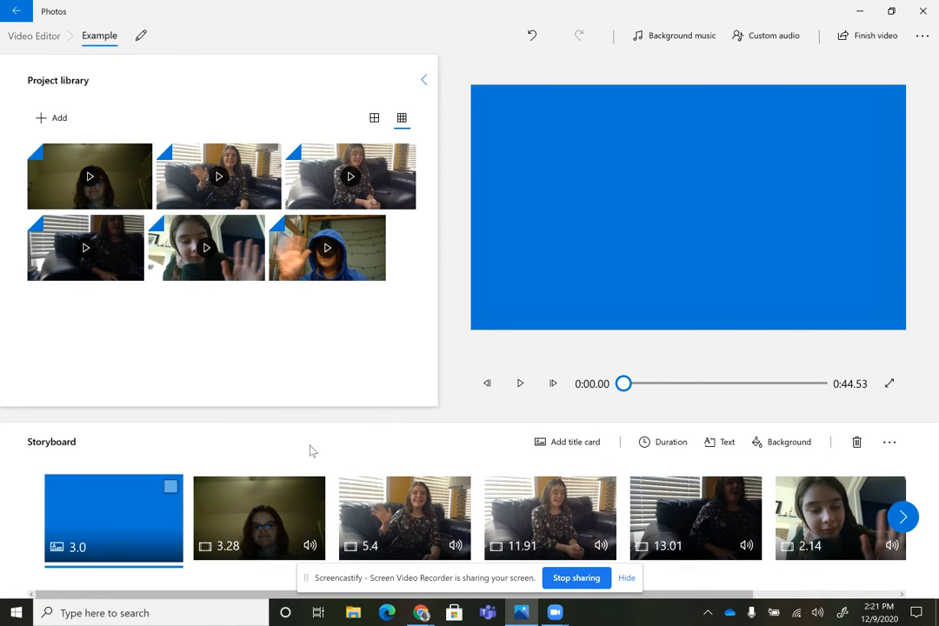
mouse_move(422, 445)
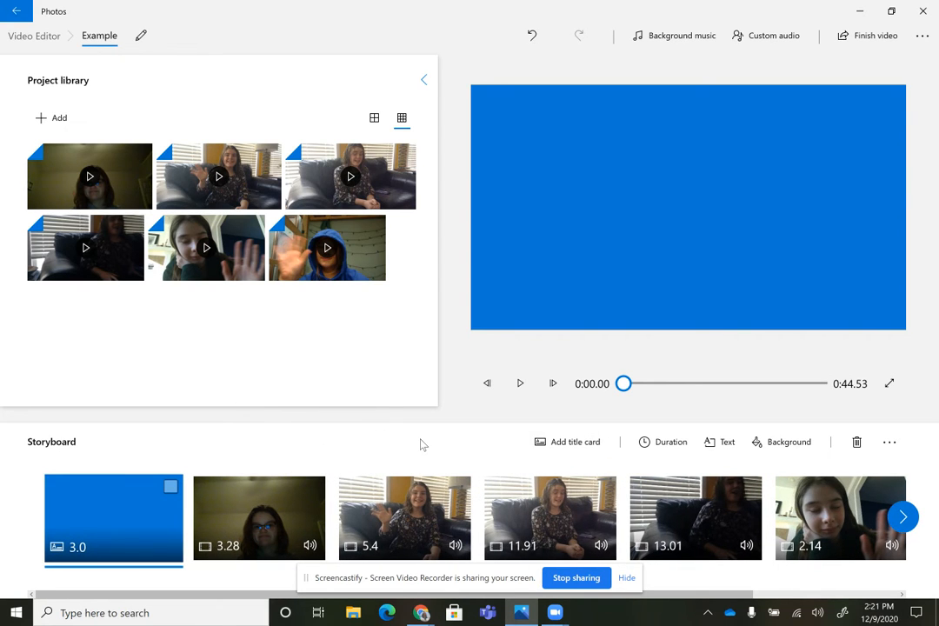
mouse_move(663, 442)
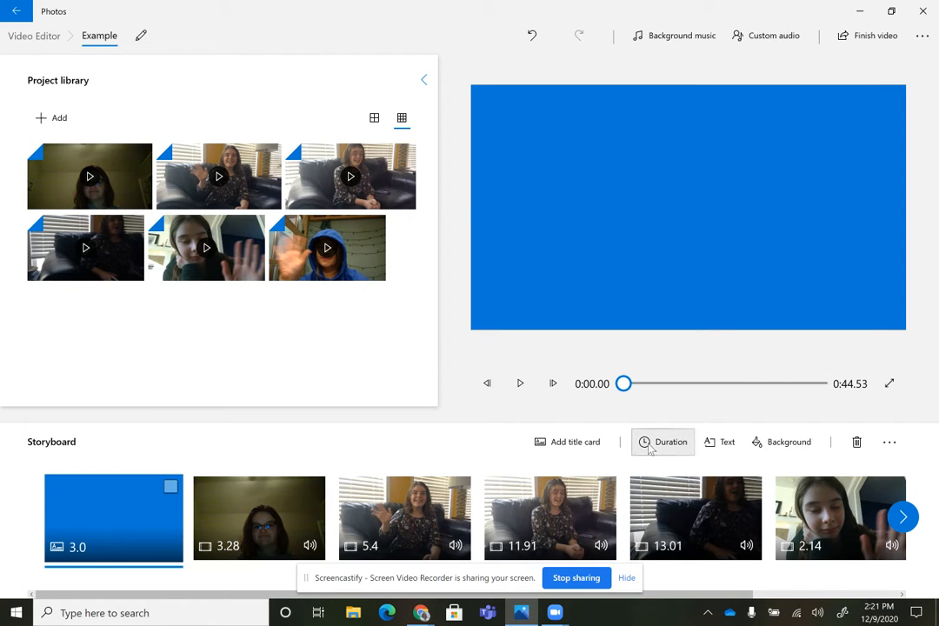
left_click(258, 517)
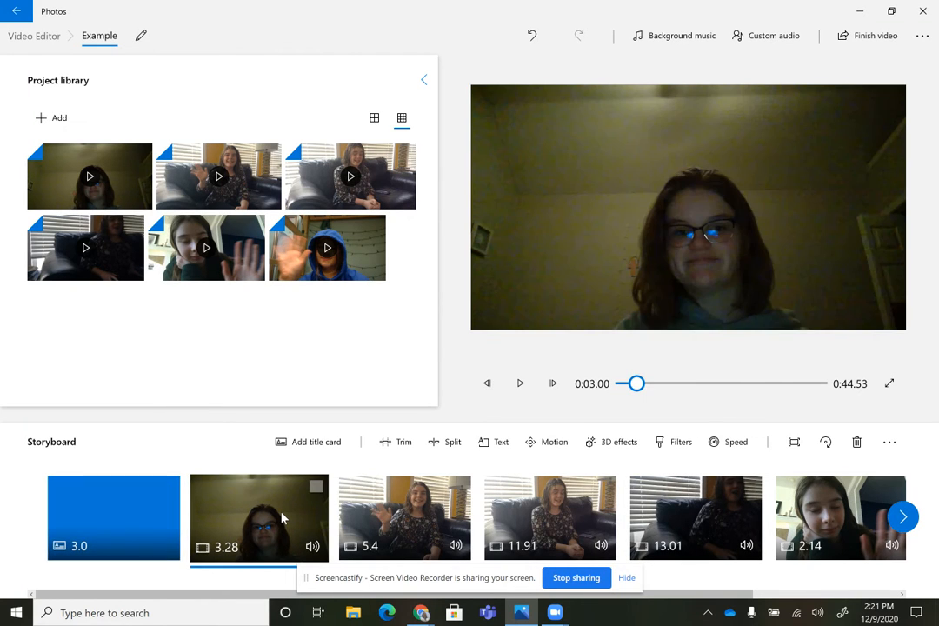
mouse_move(314, 486)
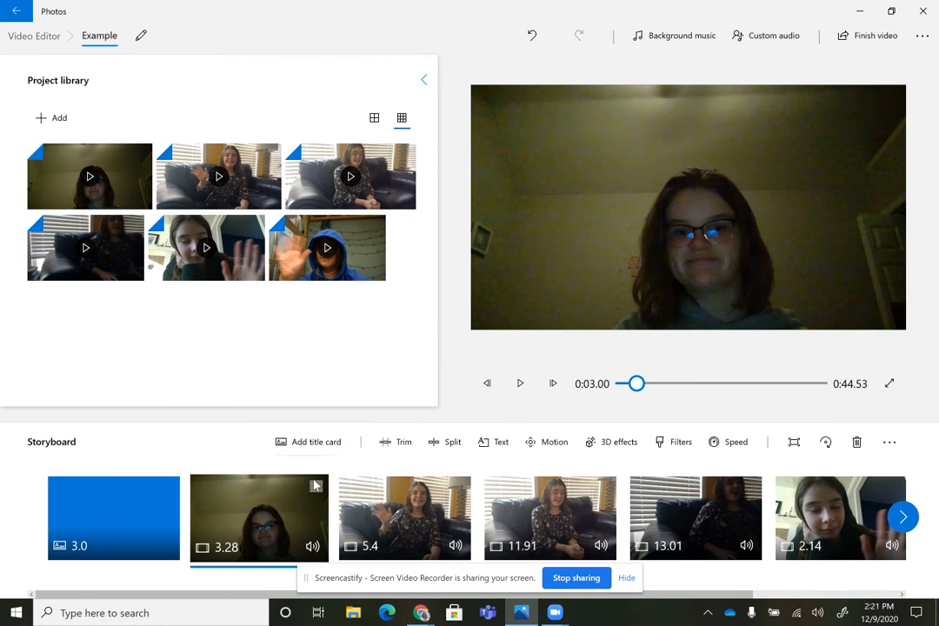
mouse_move(295, 531)
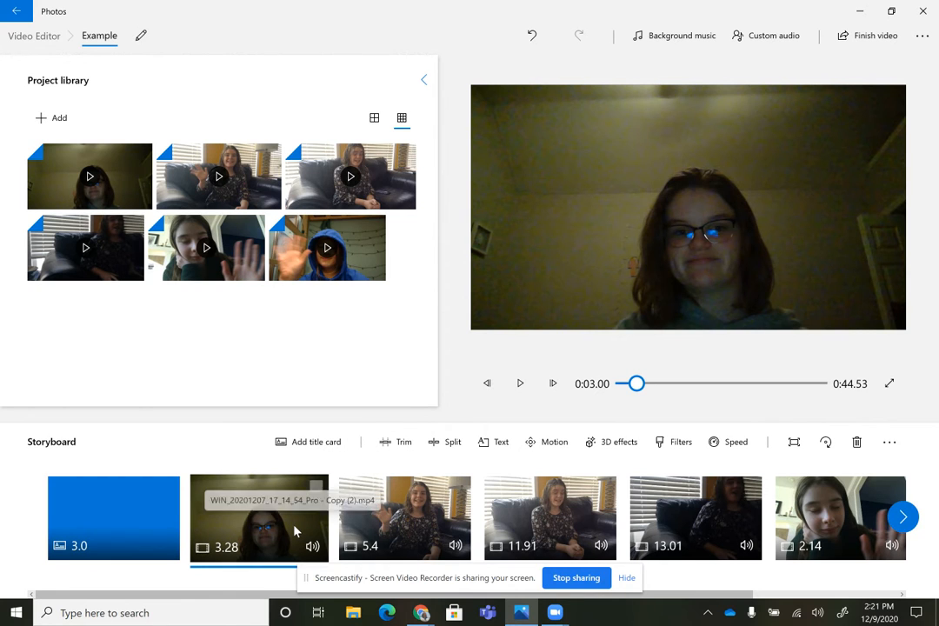
mouse_move(405, 441)
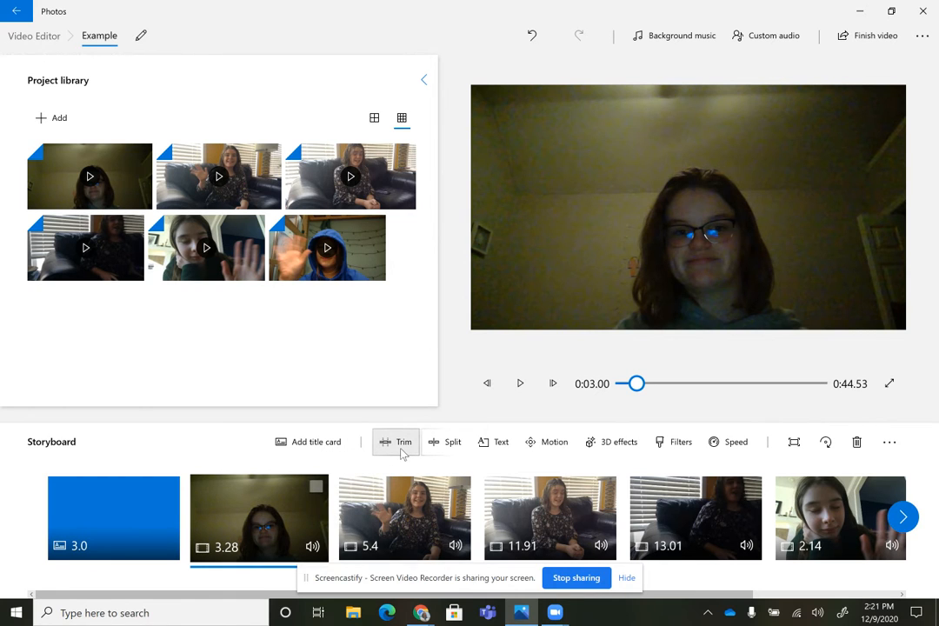
mouse_move(404, 442)
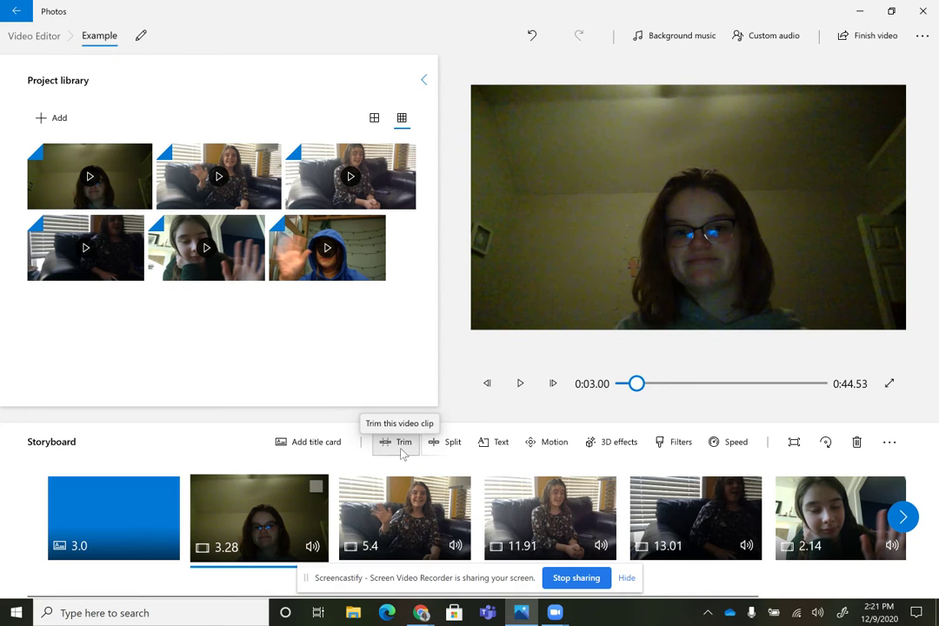
mouse_move(404, 442)
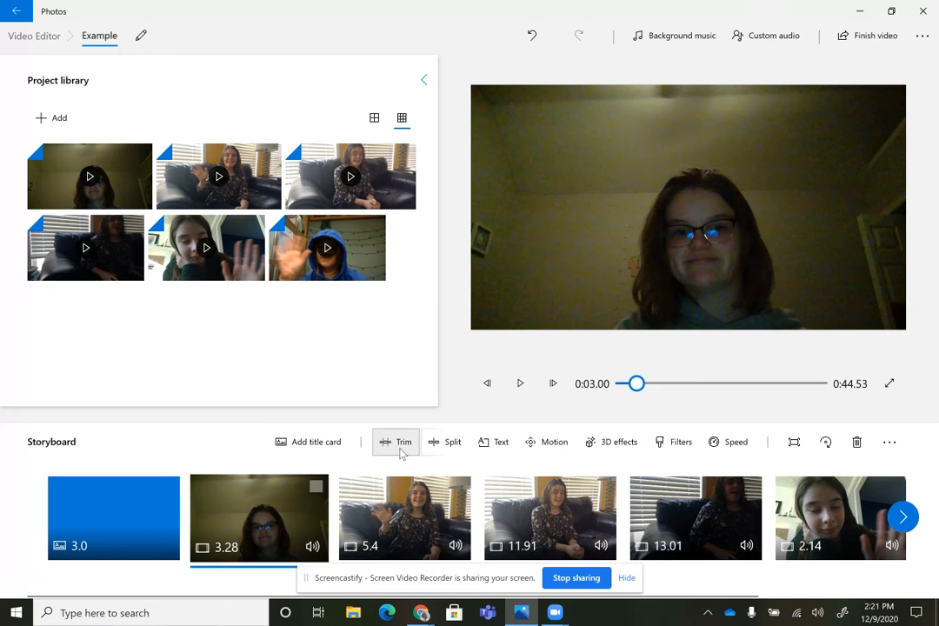
Trim the clip's first 0.7 seconds so it runs 2.6 seconds, previewing before confirming
left_click(404, 442)
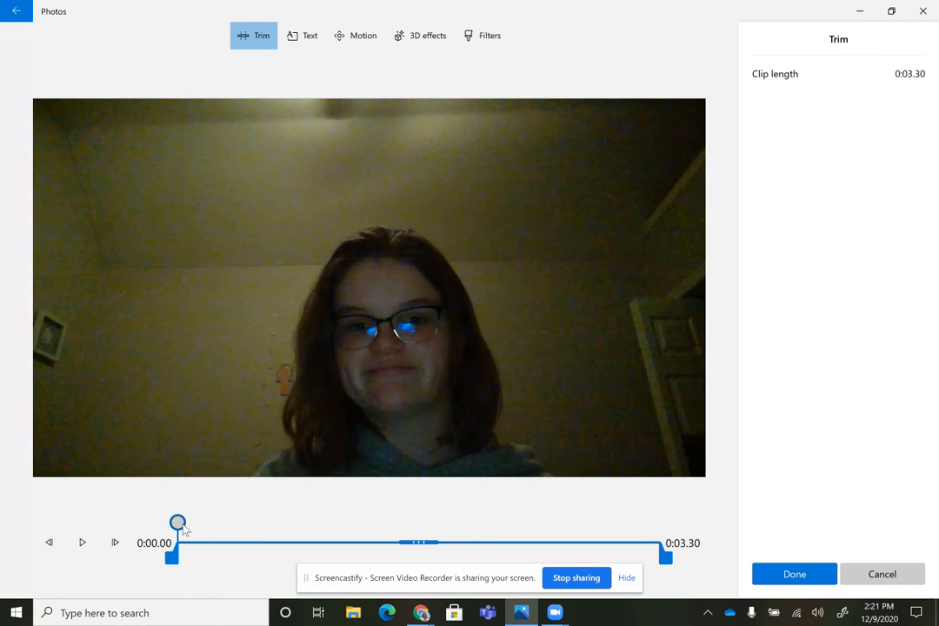
left_click_drag(179, 523, 253, 522)
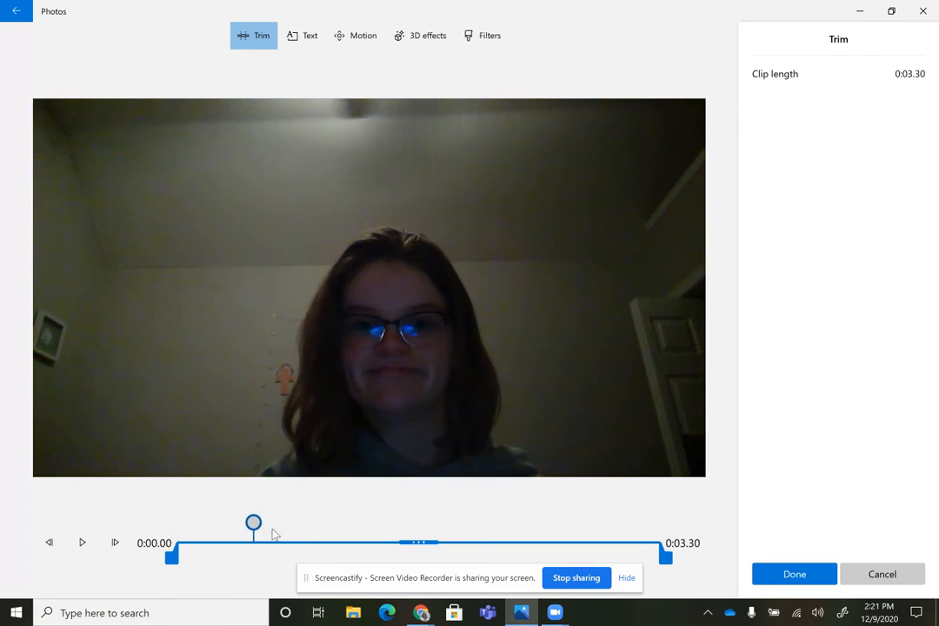
left_click_drag(253, 523, 295, 523)
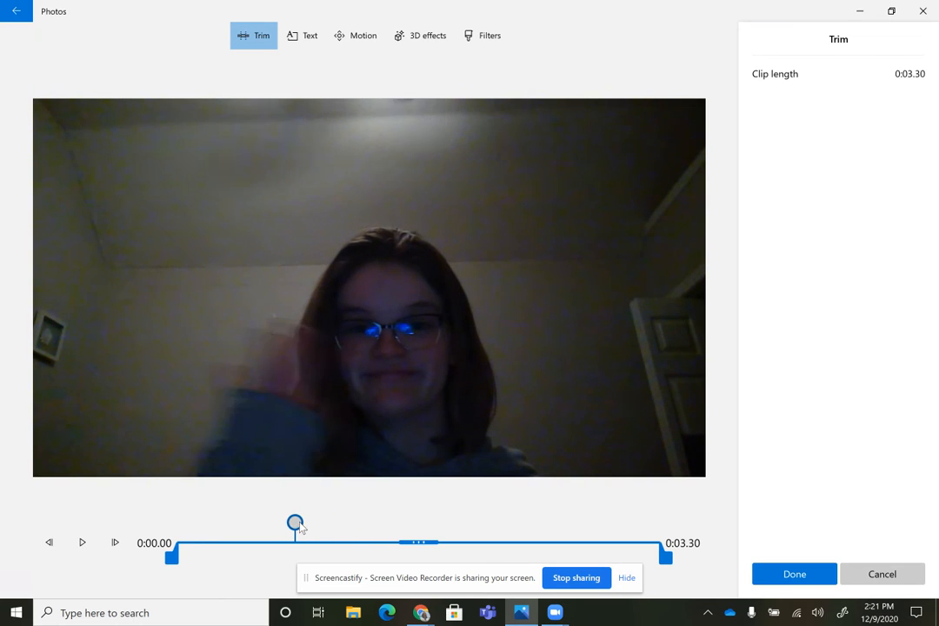
left_click_drag(171, 558, 213, 558)
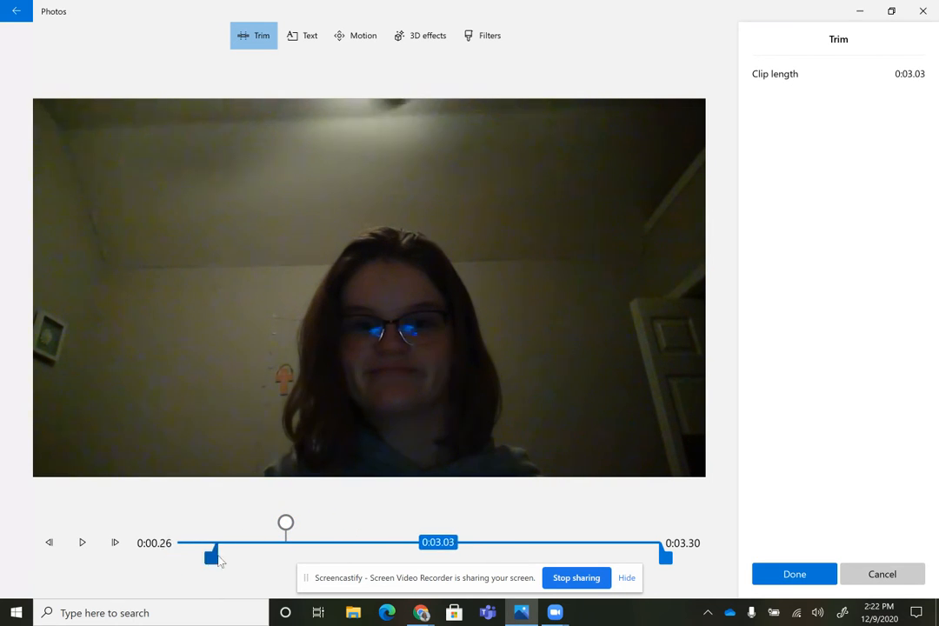
left_click_drag(213, 557, 274, 556)
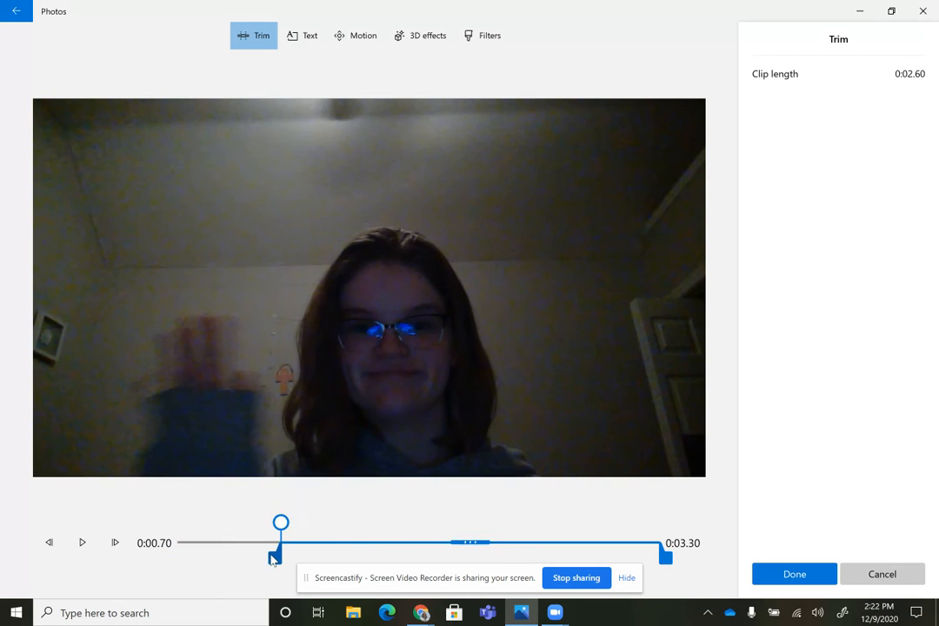
left_click(82, 543)
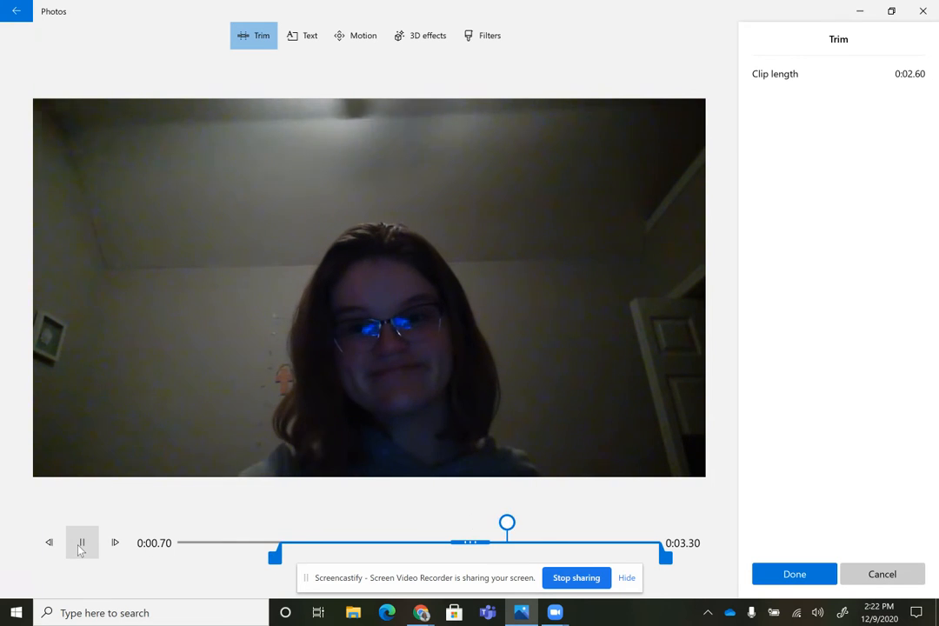
left_click(82, 543)
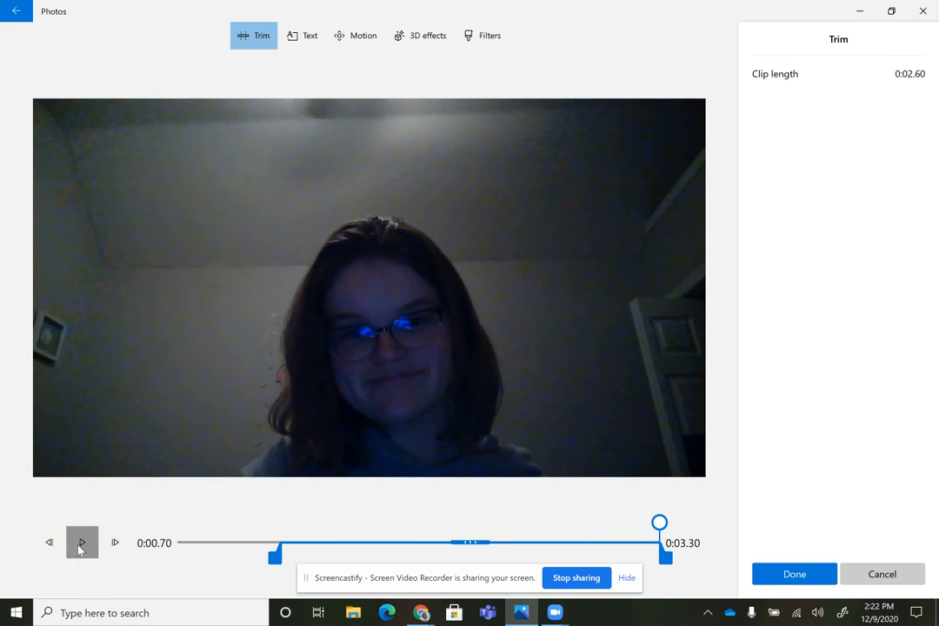
left_click(82, 542)
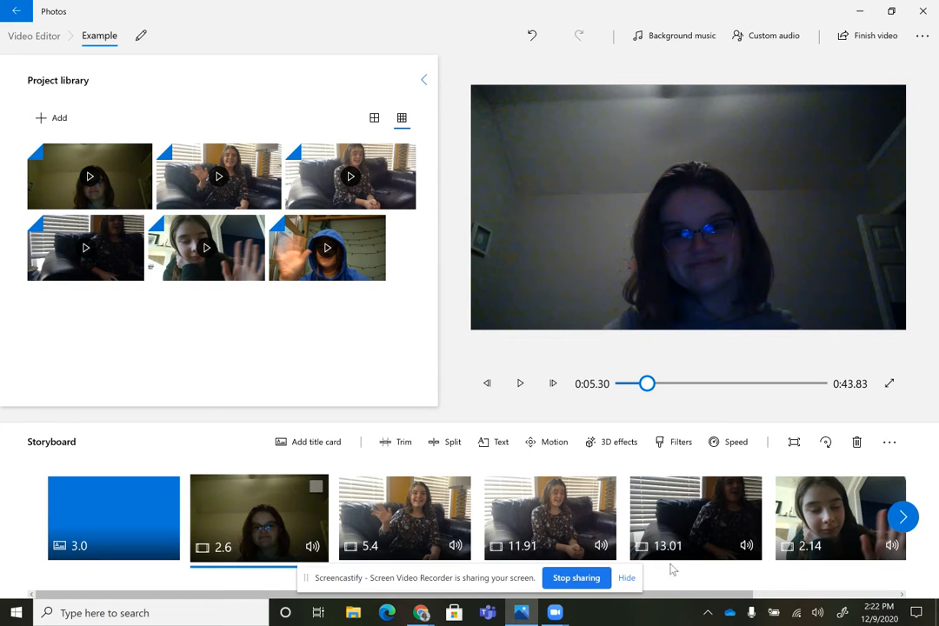
mouse_move(453, 442)
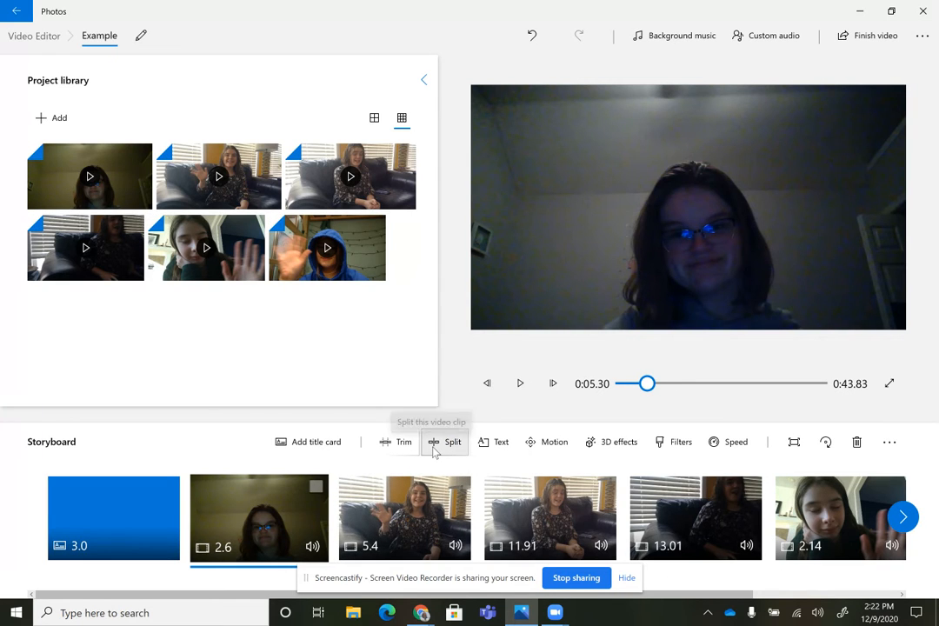
mouse_move(451, 416)
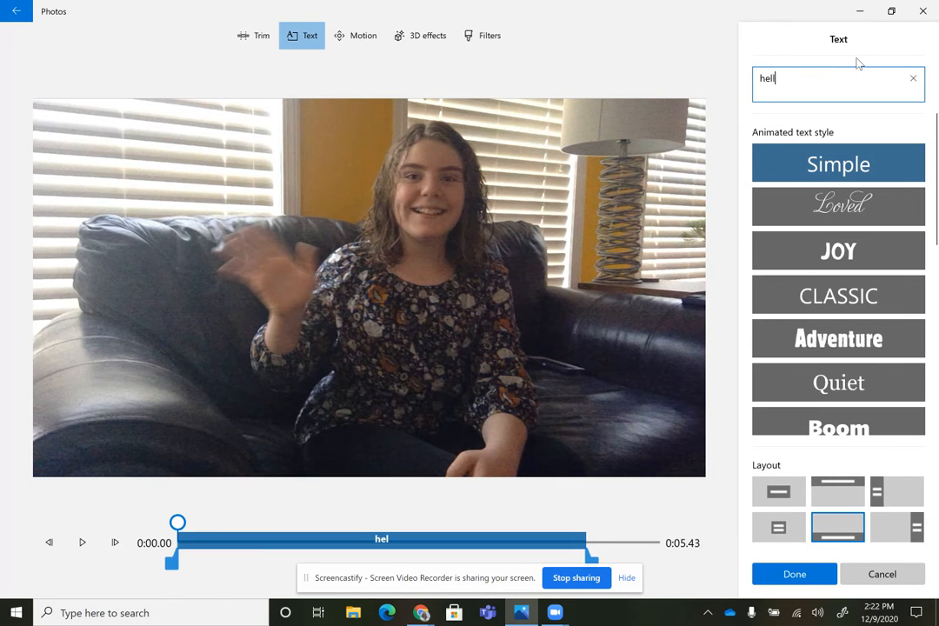
Add a Simple-style 'hello' caption at the bottom of the third clip
type("o")
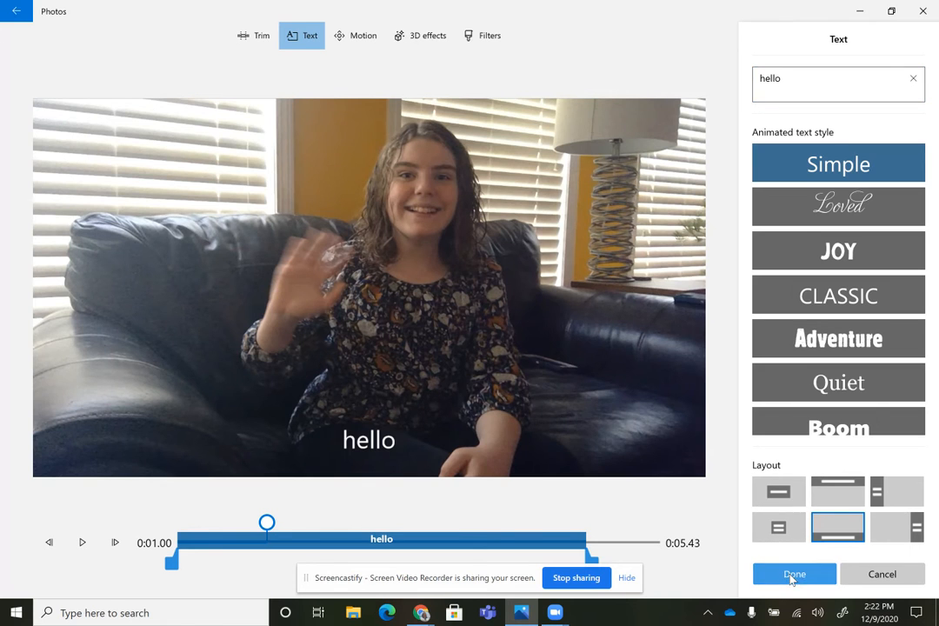
left_click(794, 574)
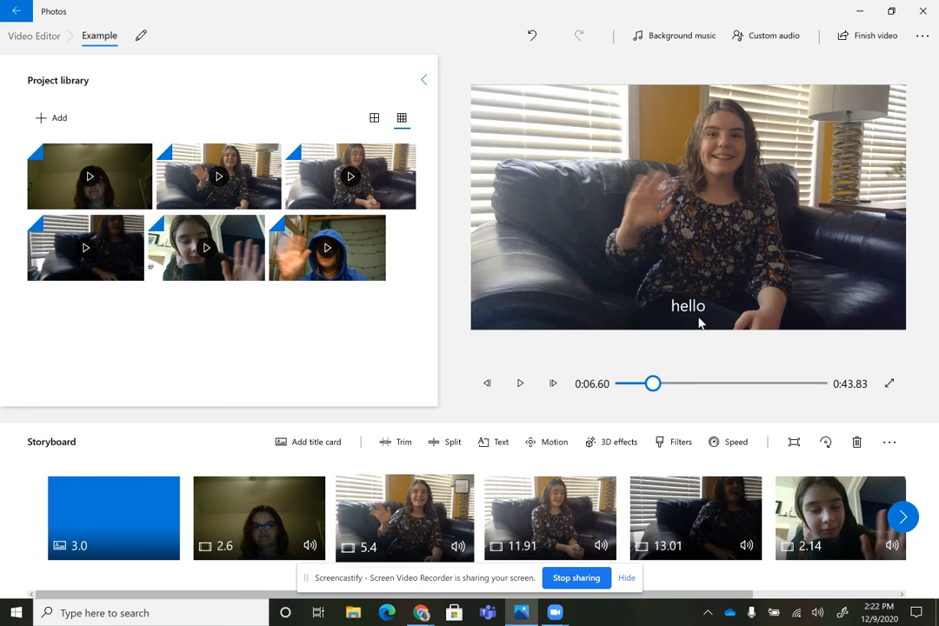
mouse_move(661, 309)
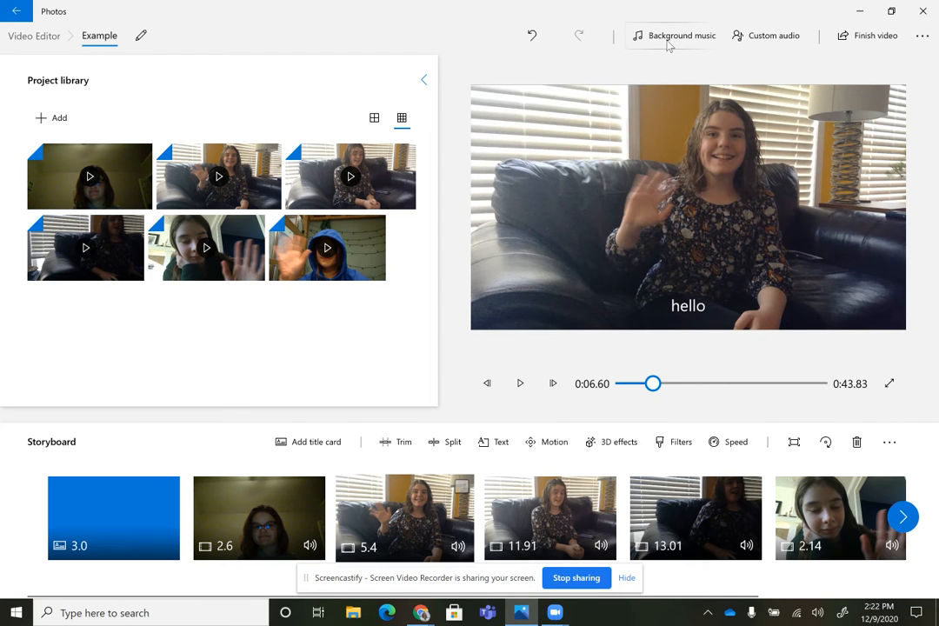
left_click(681, 36)
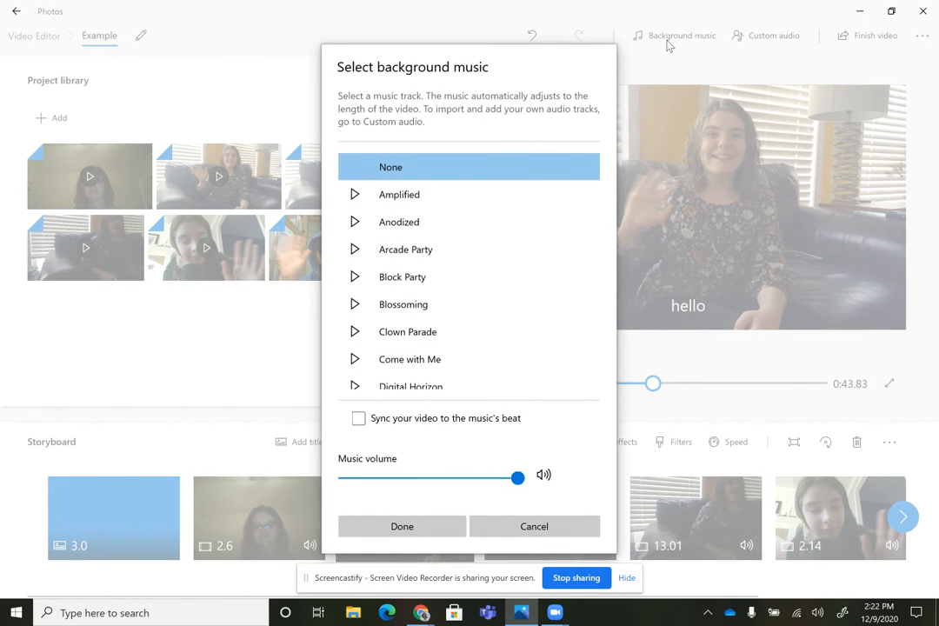
mouse_move(534, 526)
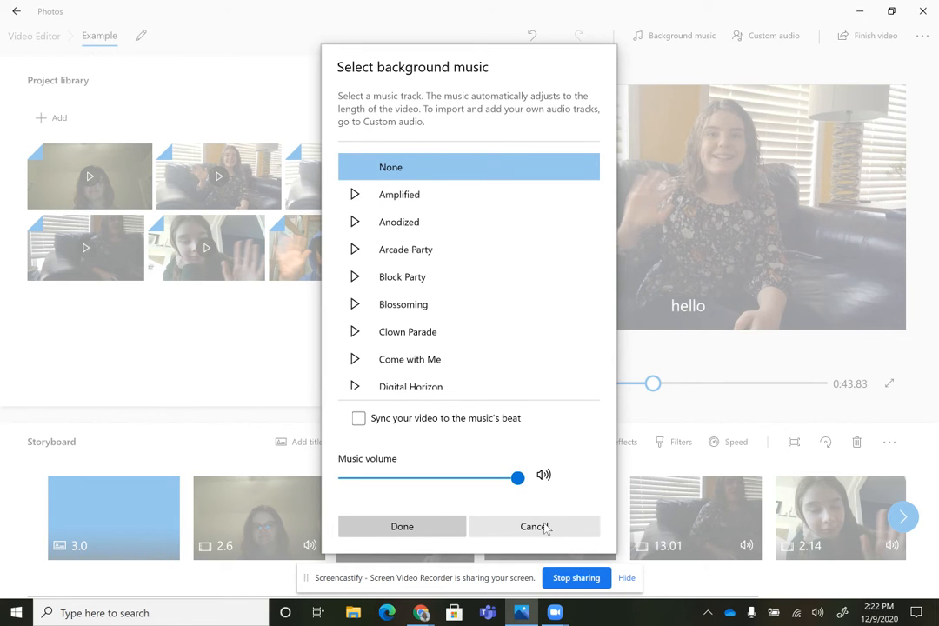
left_click(534, 526)
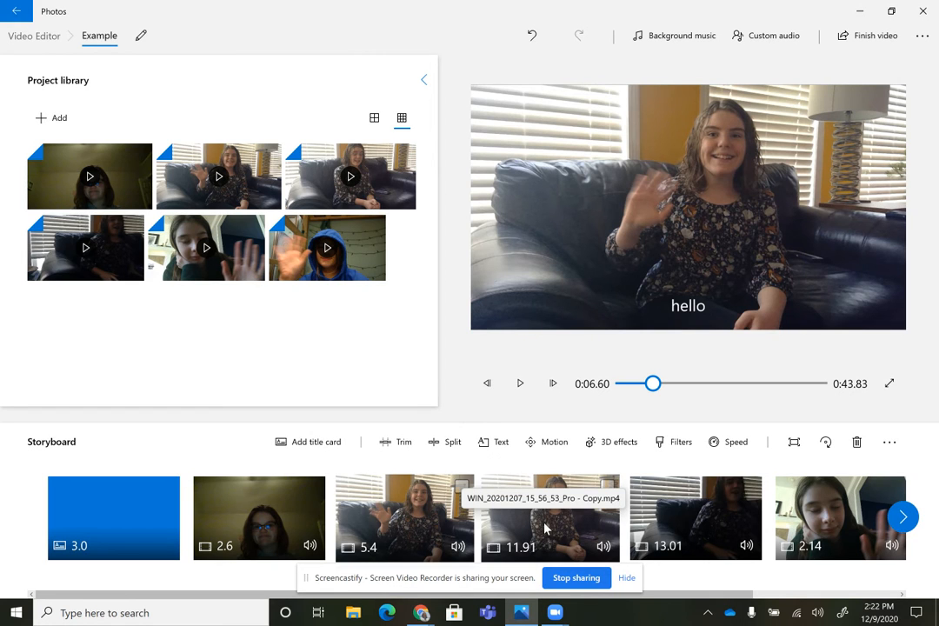
mouse_move(767, 36)
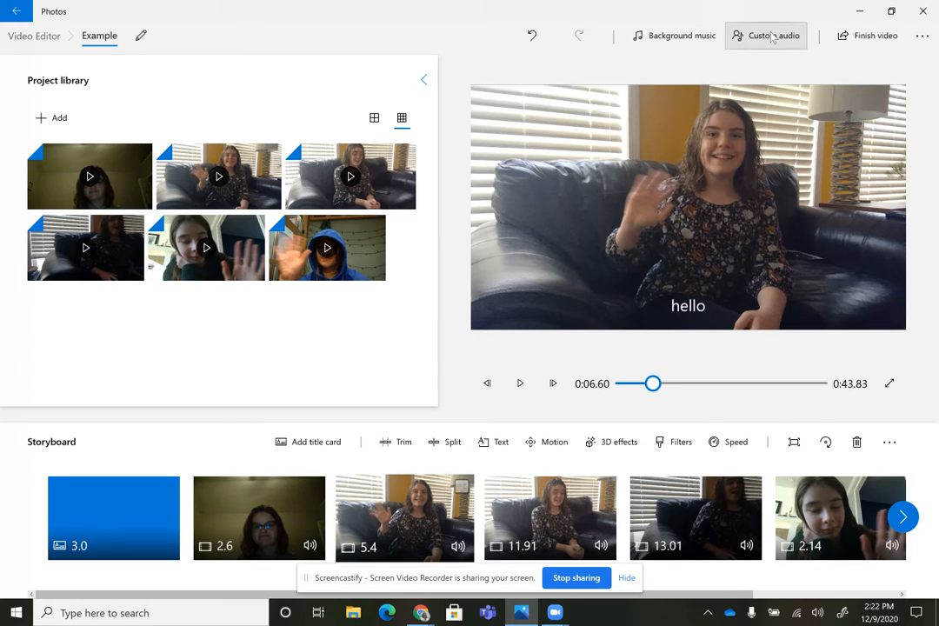
Import the three MP3 files from Downloads as custom audio tracks
left_click(766, 36)
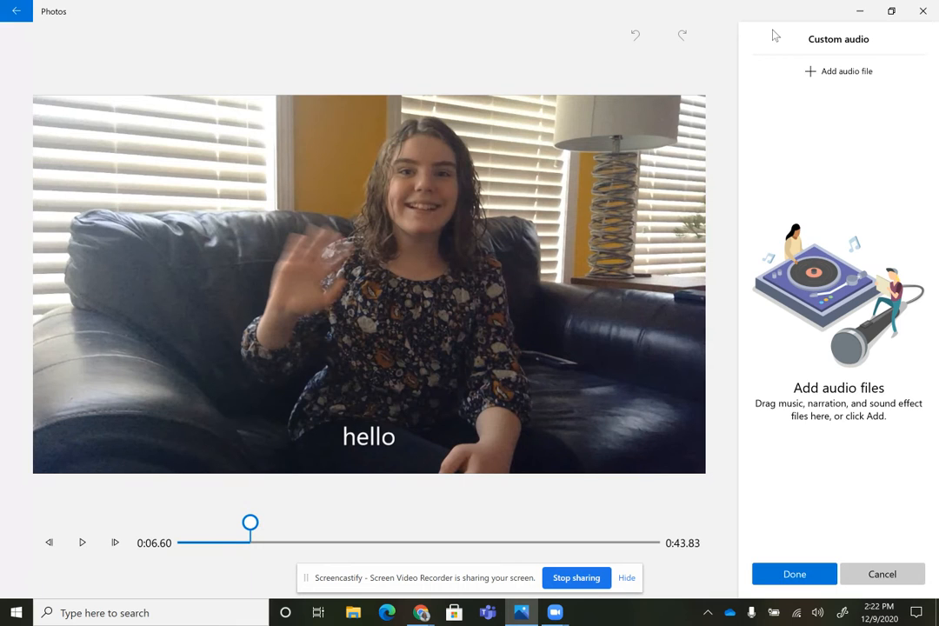
mouse_move(838, 70)
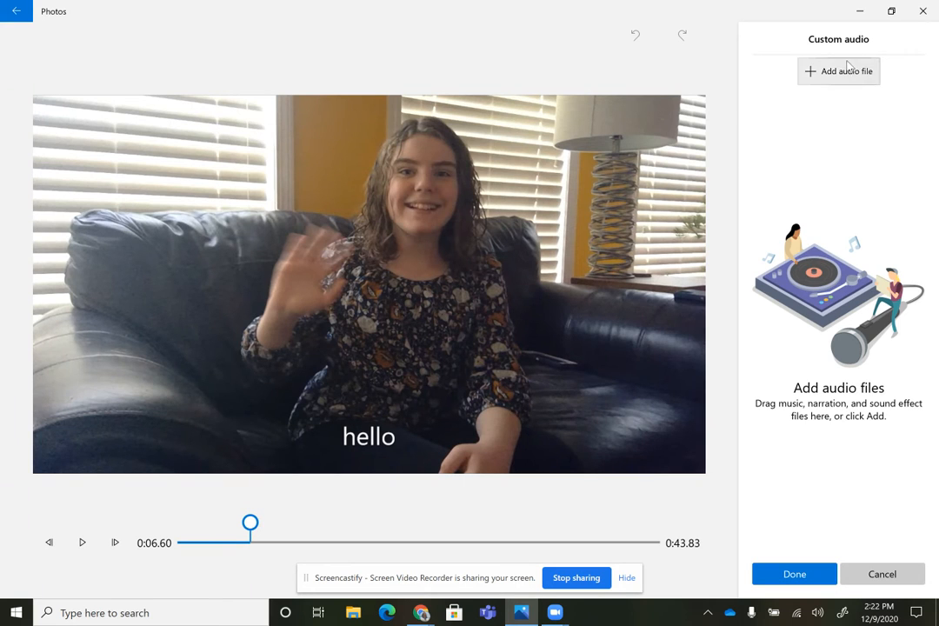
mouse_move(844, 71)
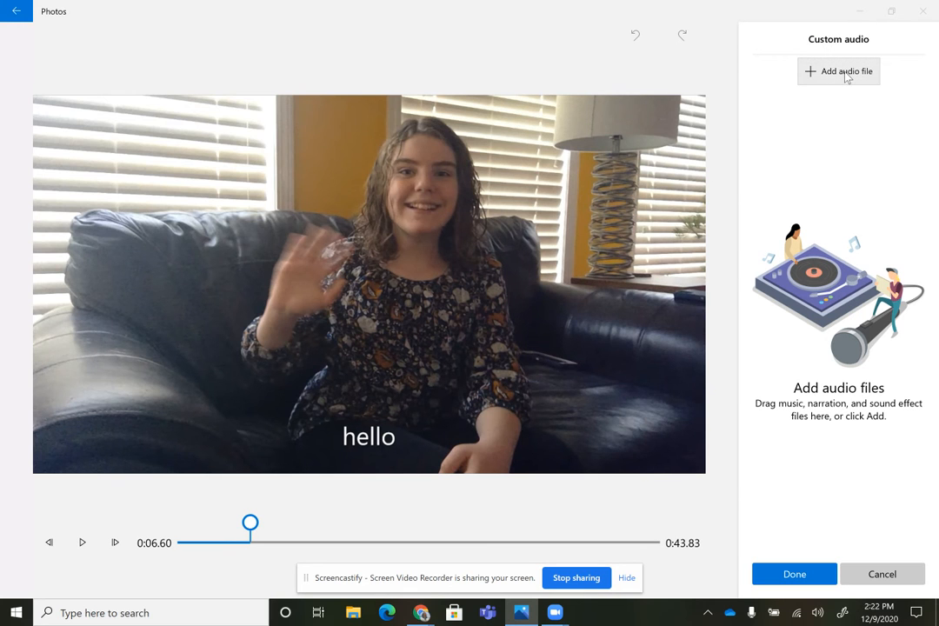
left_click(838, 71)
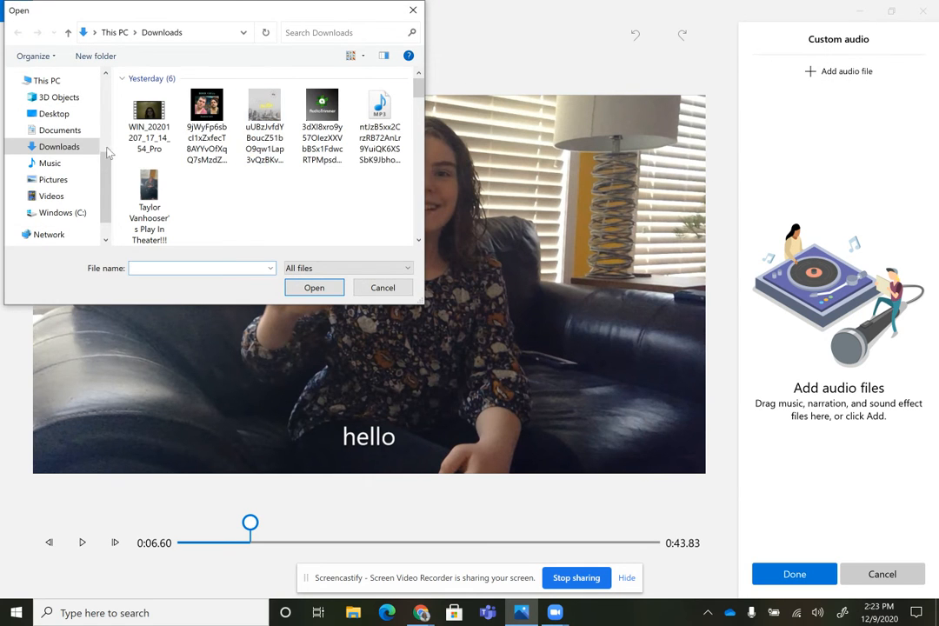
scroll("down", 3)
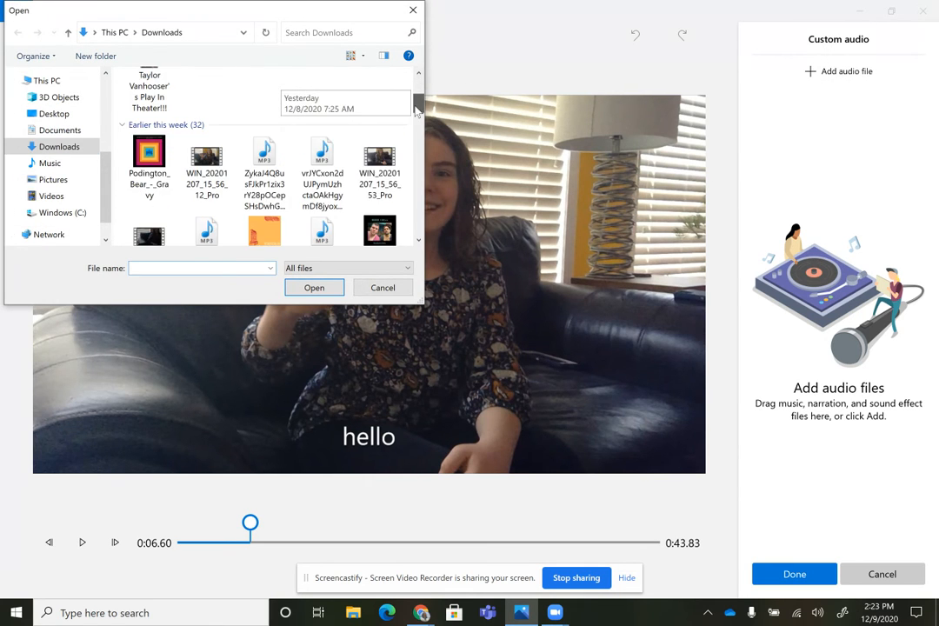
scroll("down", 3)
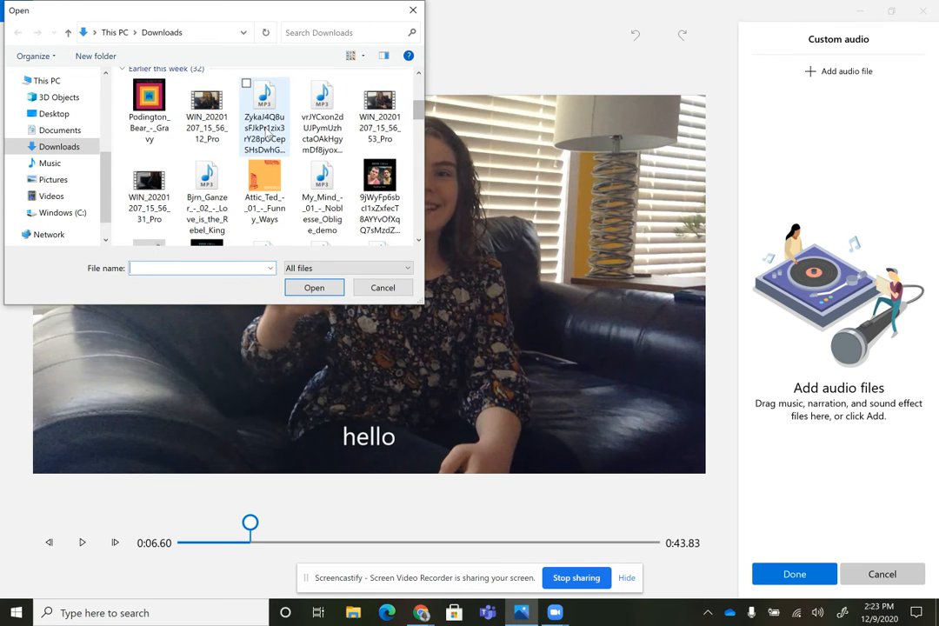
left_click(321, 180)
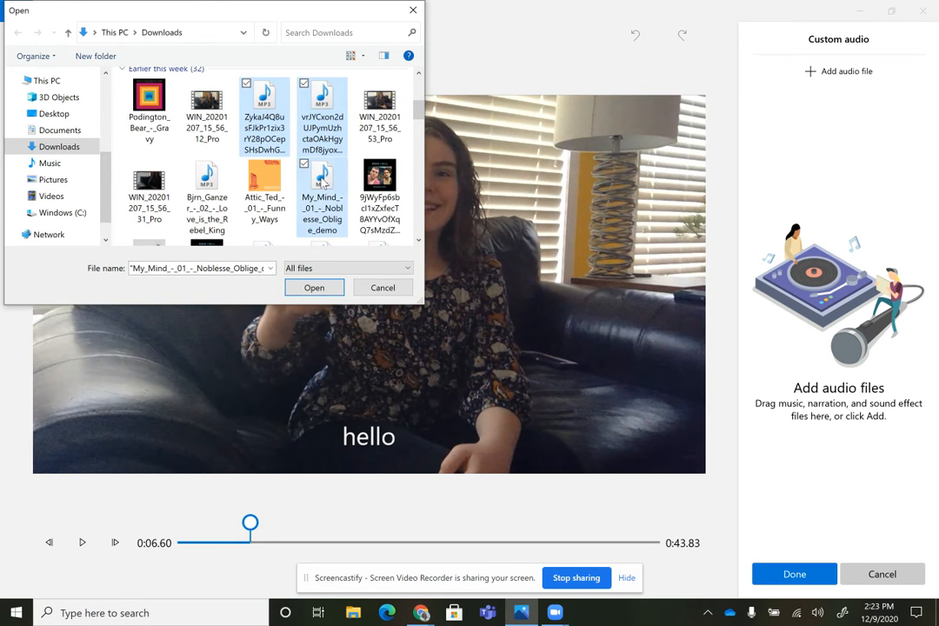
left_click(314, 288)
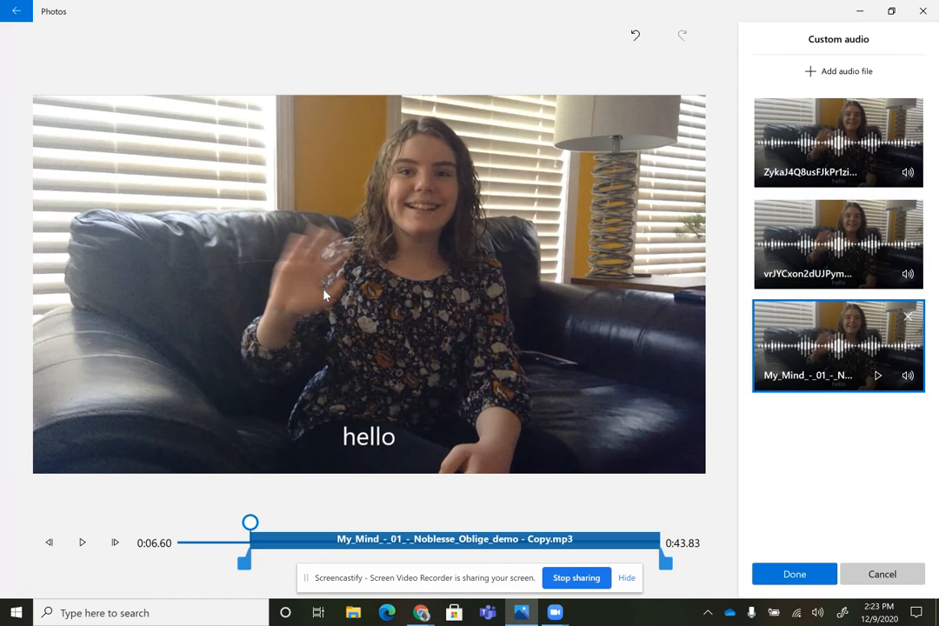
mouse_move(265, 531)
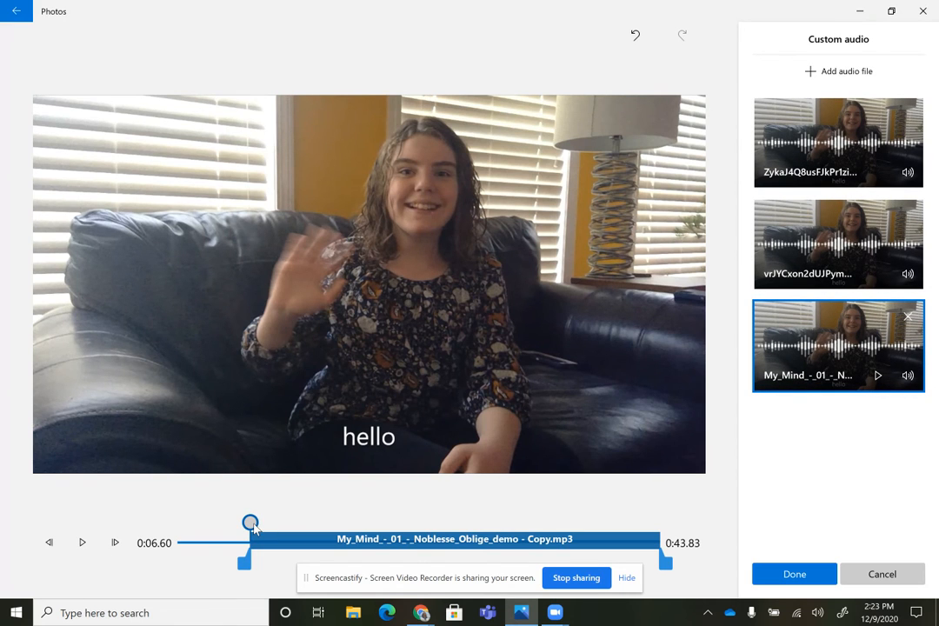
mouse_move(251, 522)
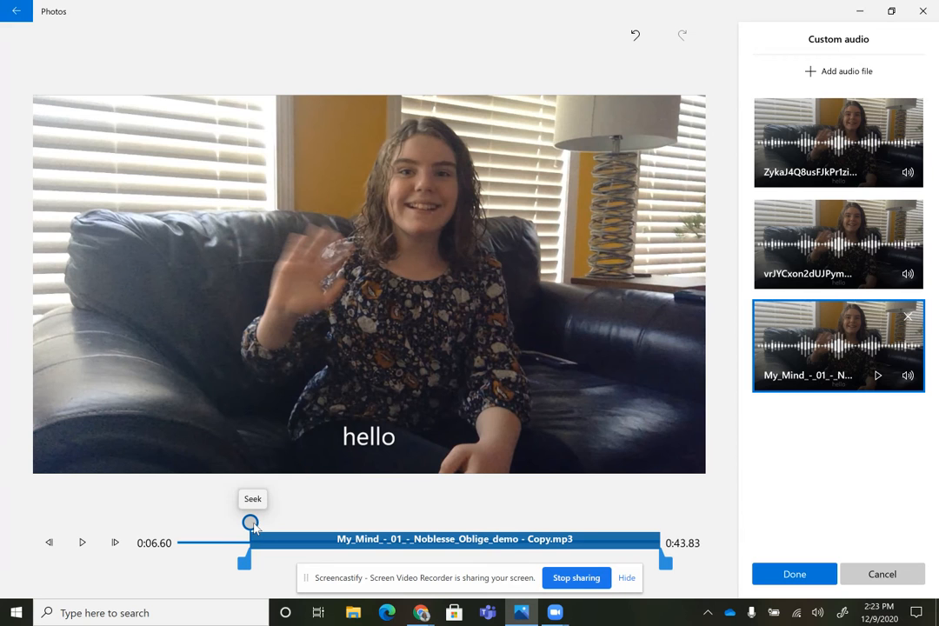
Move the Noblesse Oblige track to 0:00 and trim it to a brief clip
left_click_drag(251, 522, 648, 522)
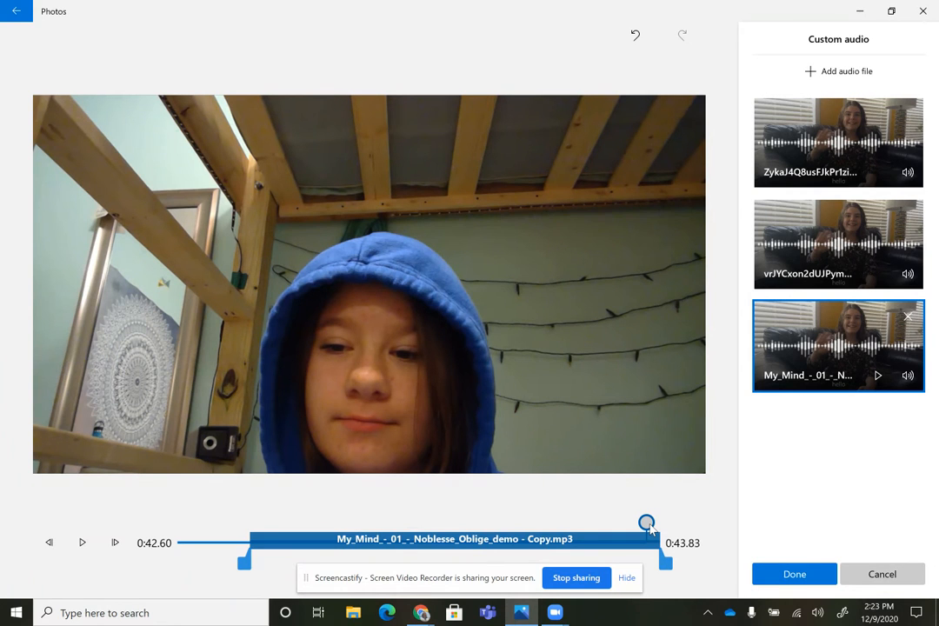
left_click_drag(648, 522, 178, 523)
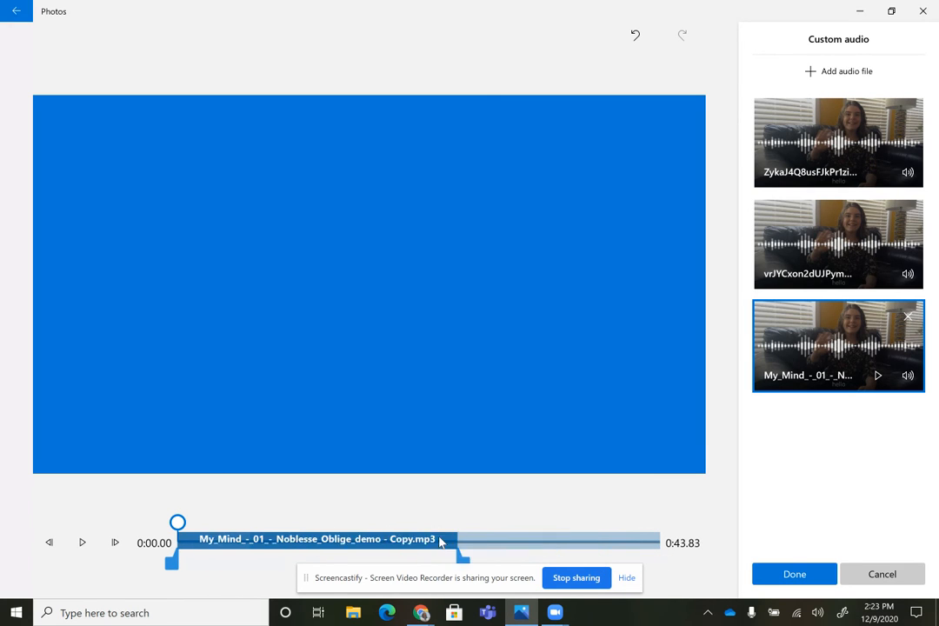
left_click_drag(443, 542, 235, 542)
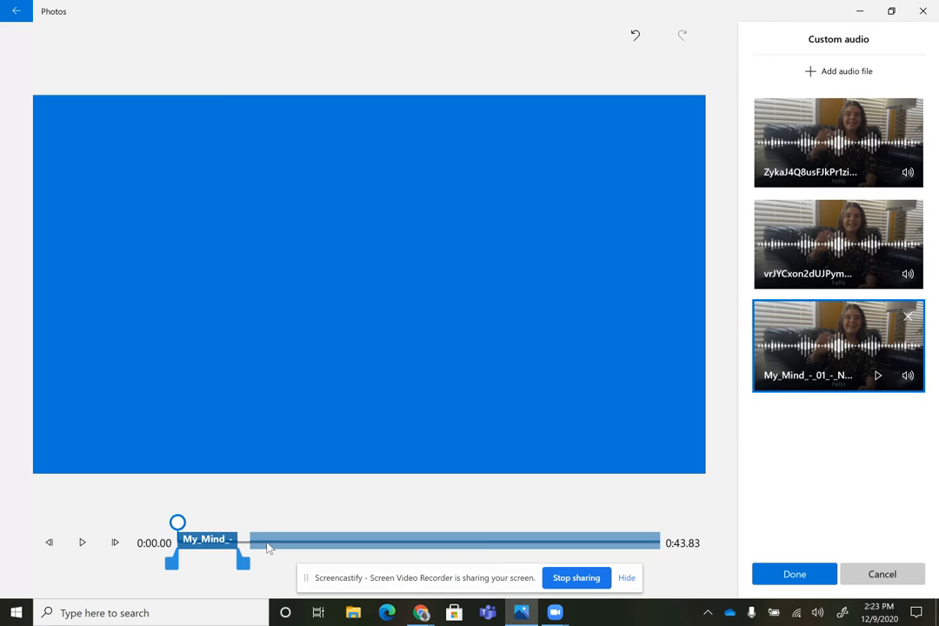
Drag the first custom audio track later on the timeline
left_click(837, 243)
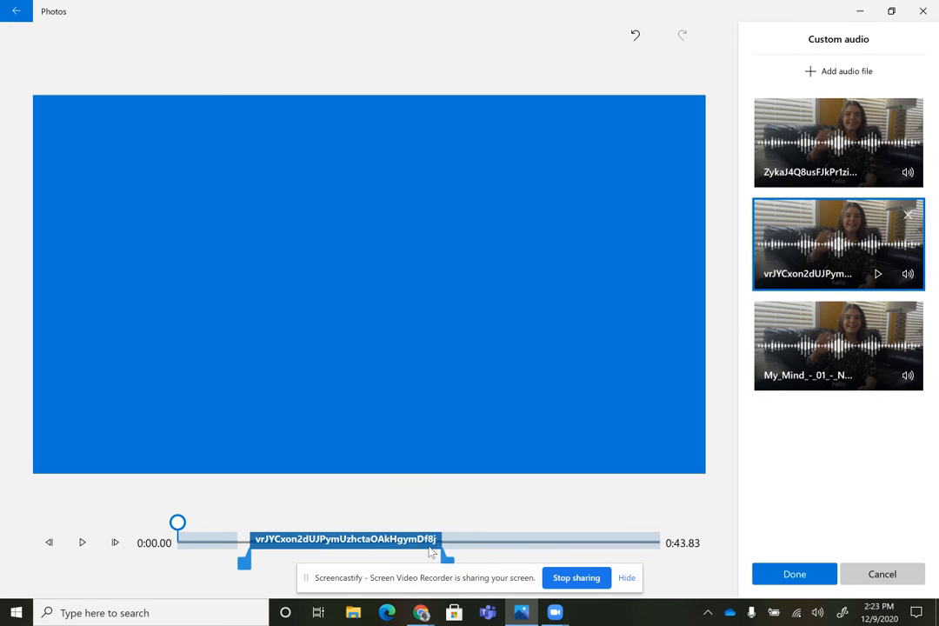
left_click(838, 143)
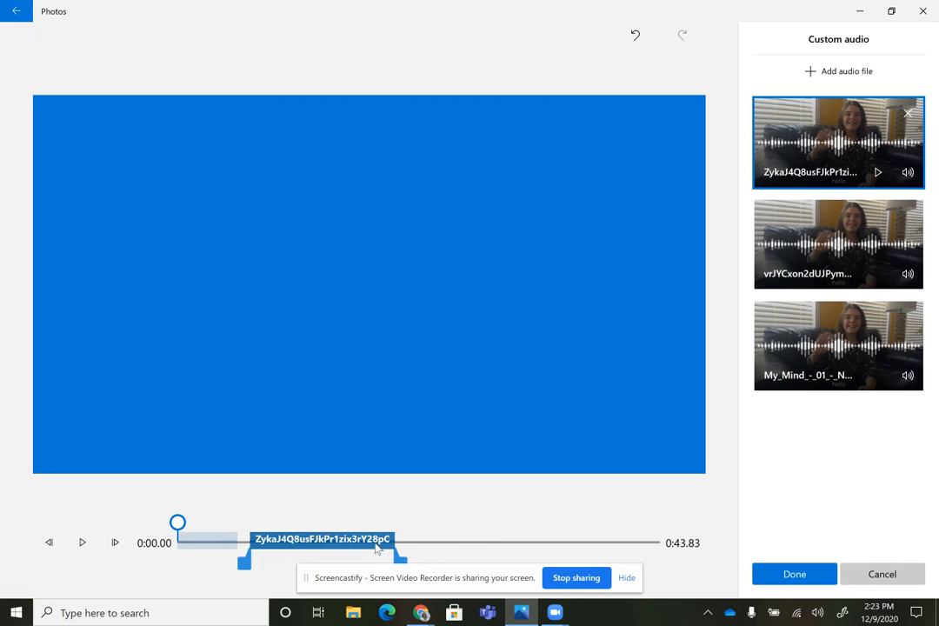
left_click_drag(321, 539, 391, 540)
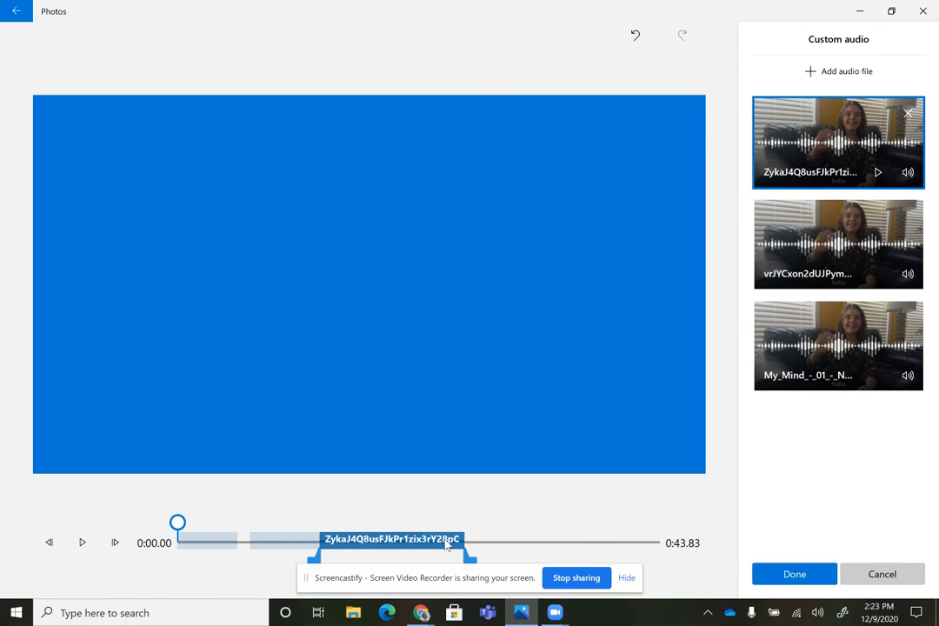
left_click(838, 345)
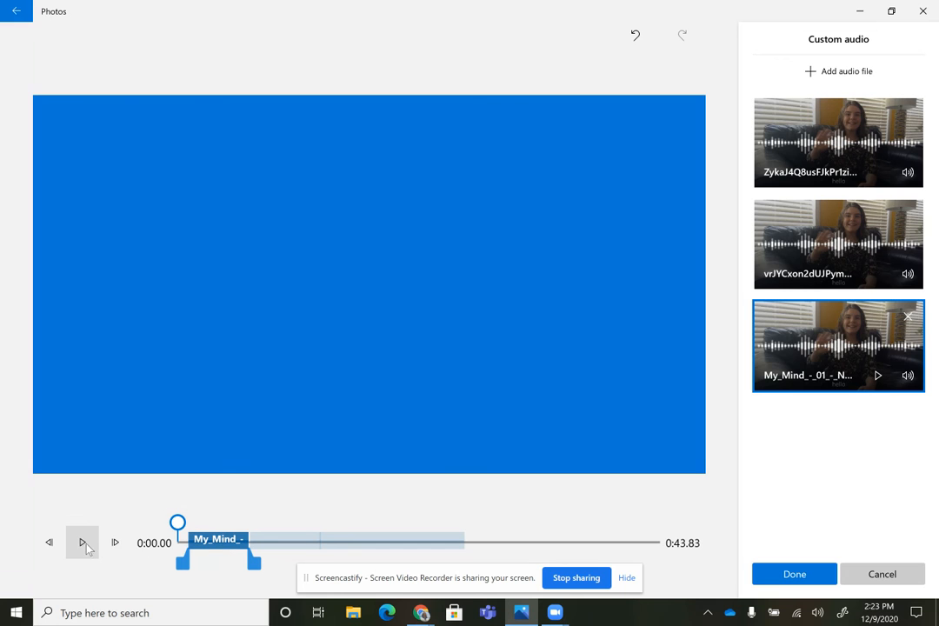
Play and scrub the preview to check the custom audio timing
left_click(82, 543)
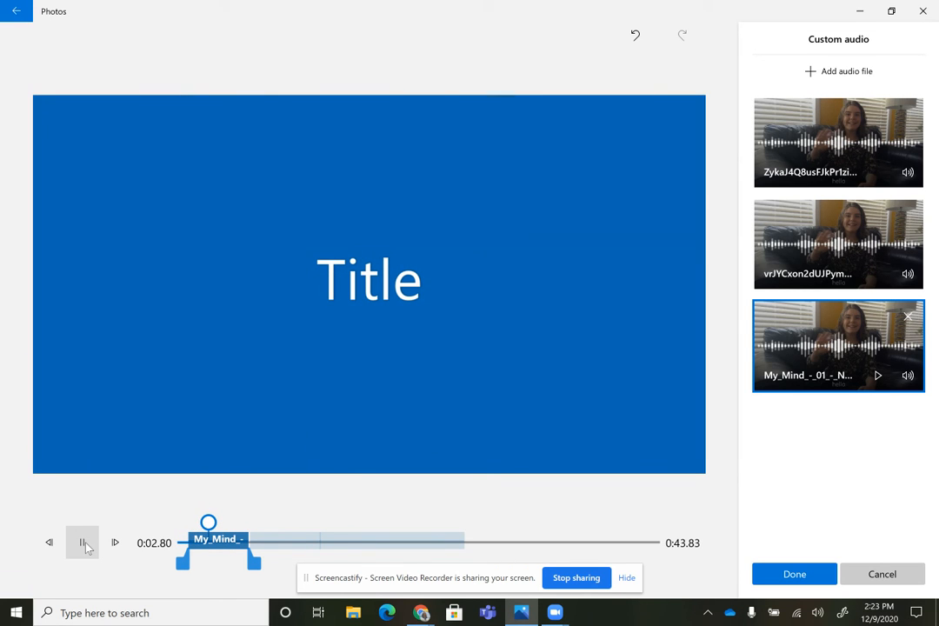
left_click(82, 542)
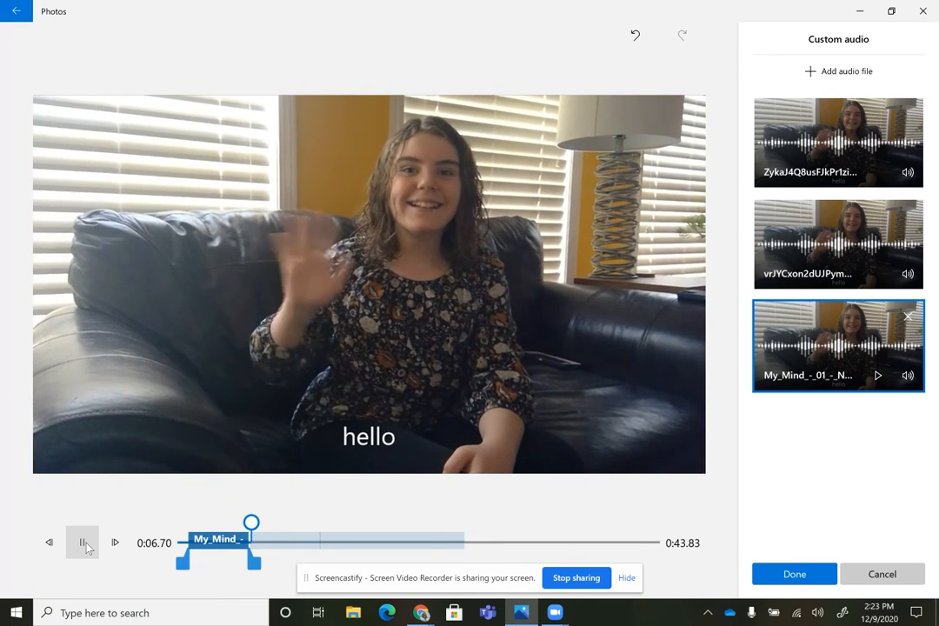
left_click(82, 542)
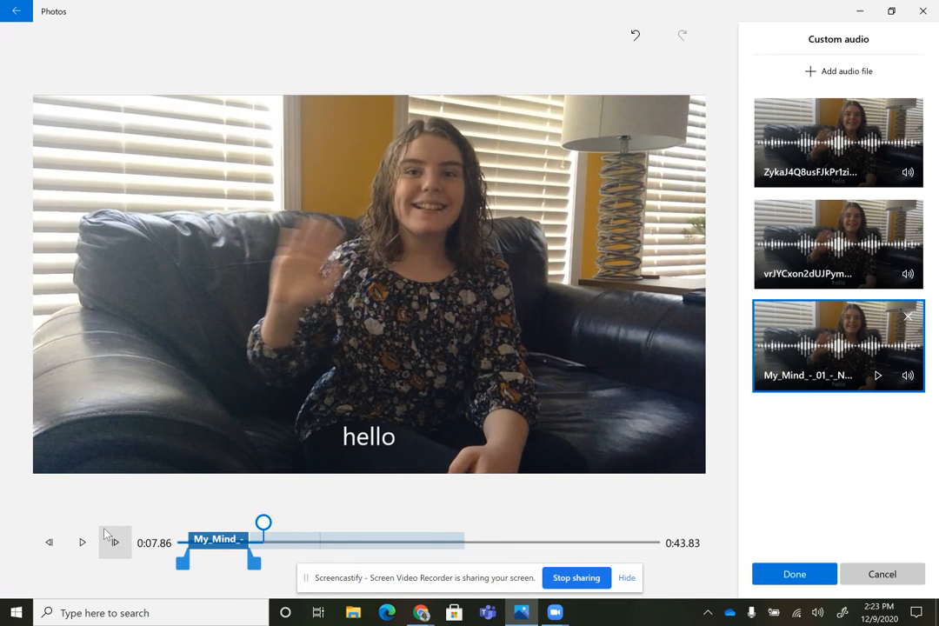
mouse_move(913, 378)
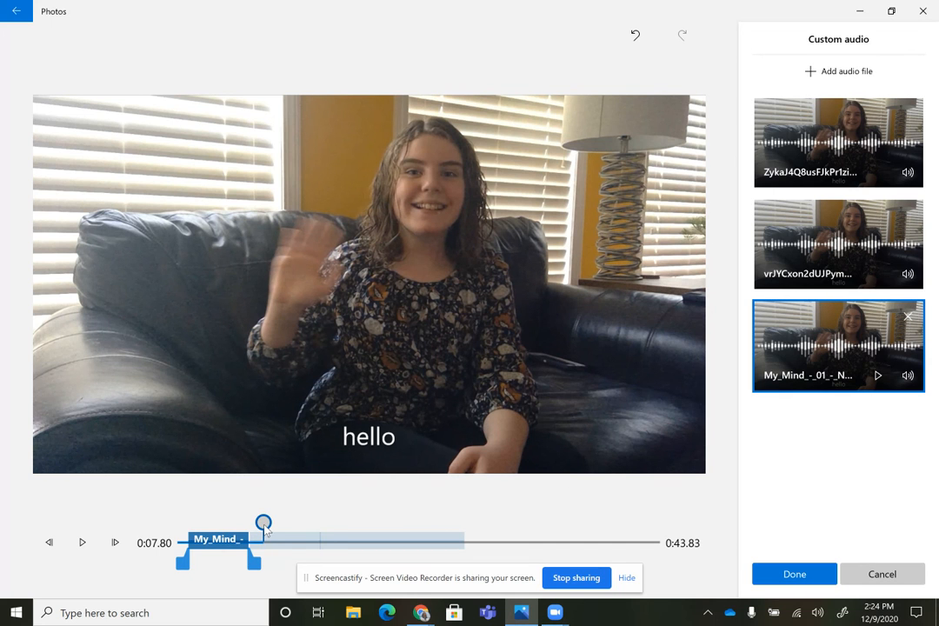
left_click_drag(264, 523, 244, 523)
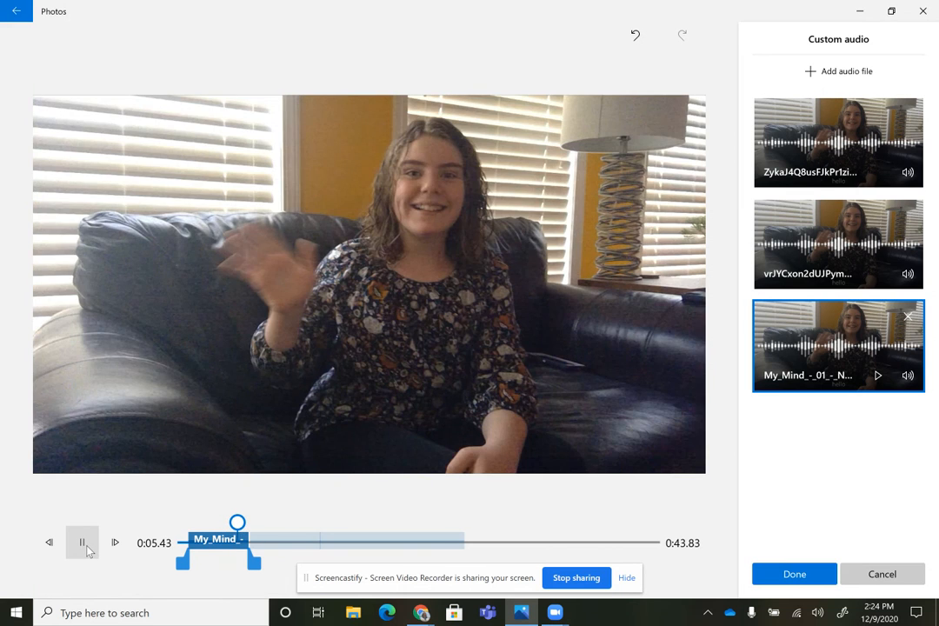
left_click(82, 542)
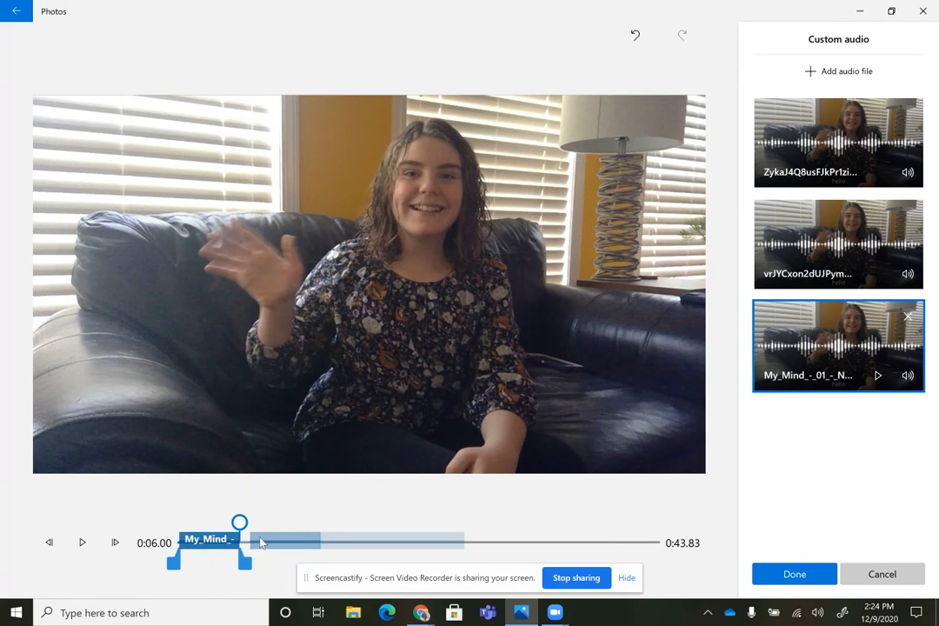
Select the second audio track, preview it again, and finish the custom audio edits
left_click(838, 244)
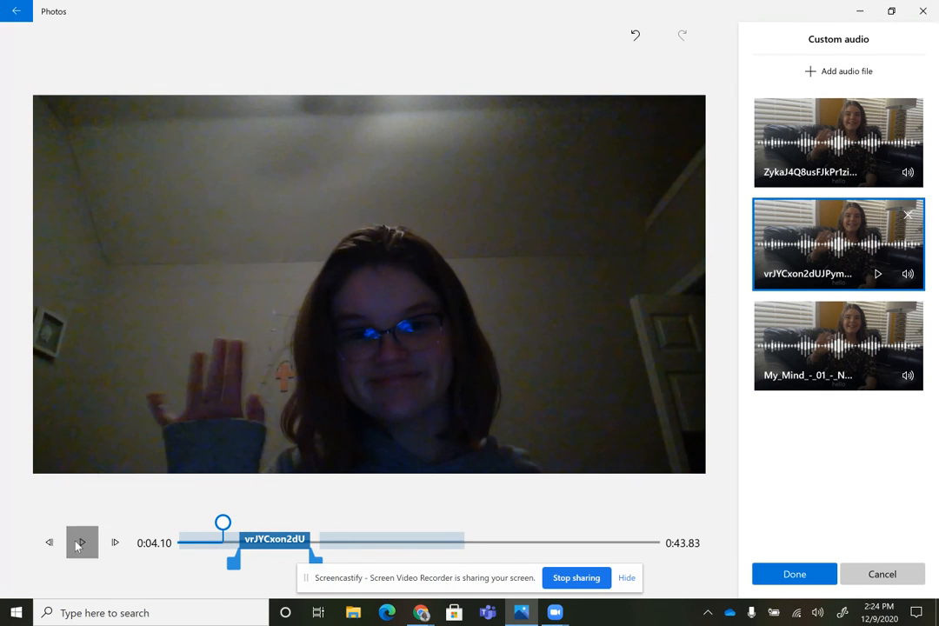
left_click(81, 543)
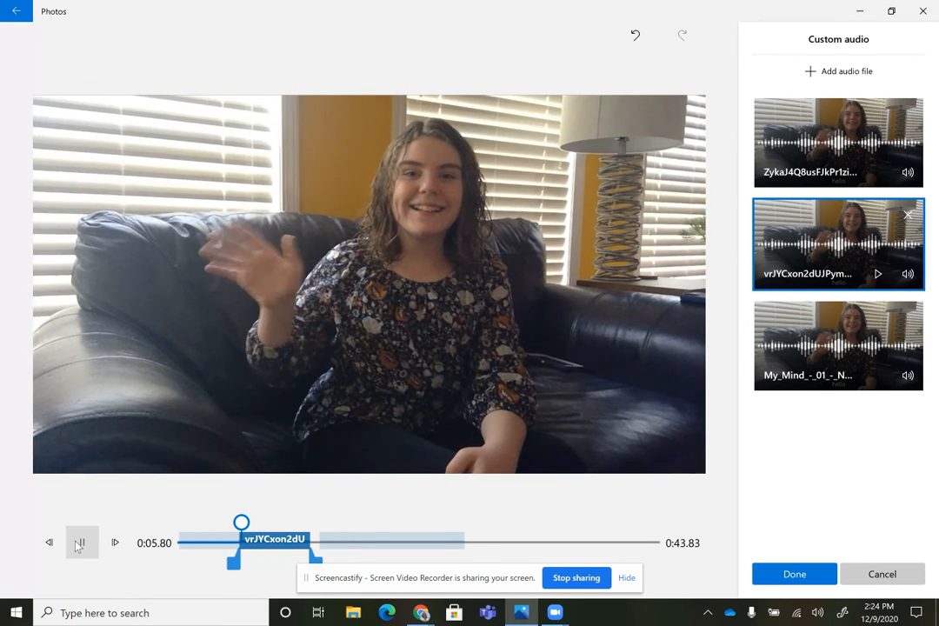
left_click(82, 543)
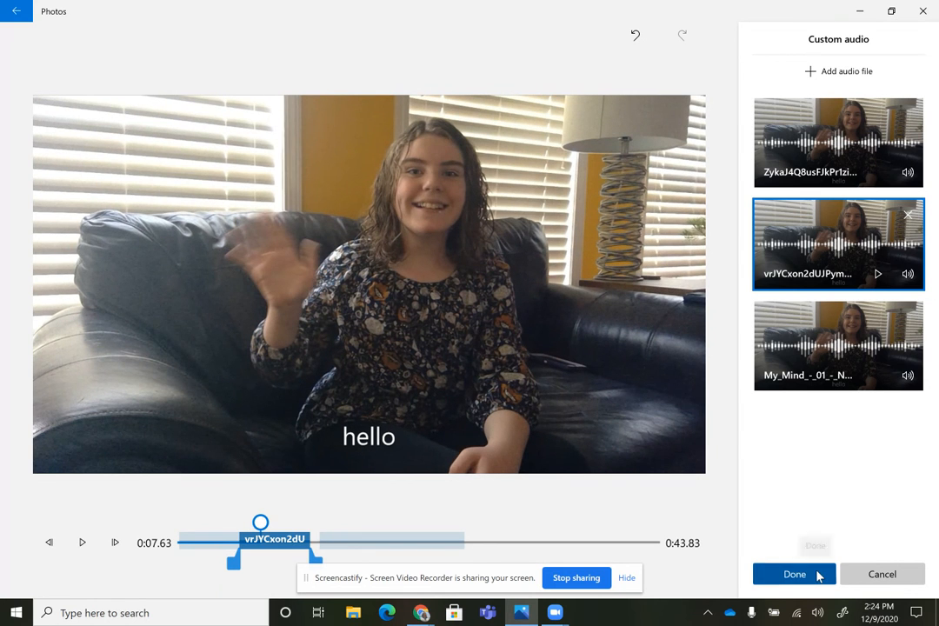
left_click(793, 574)
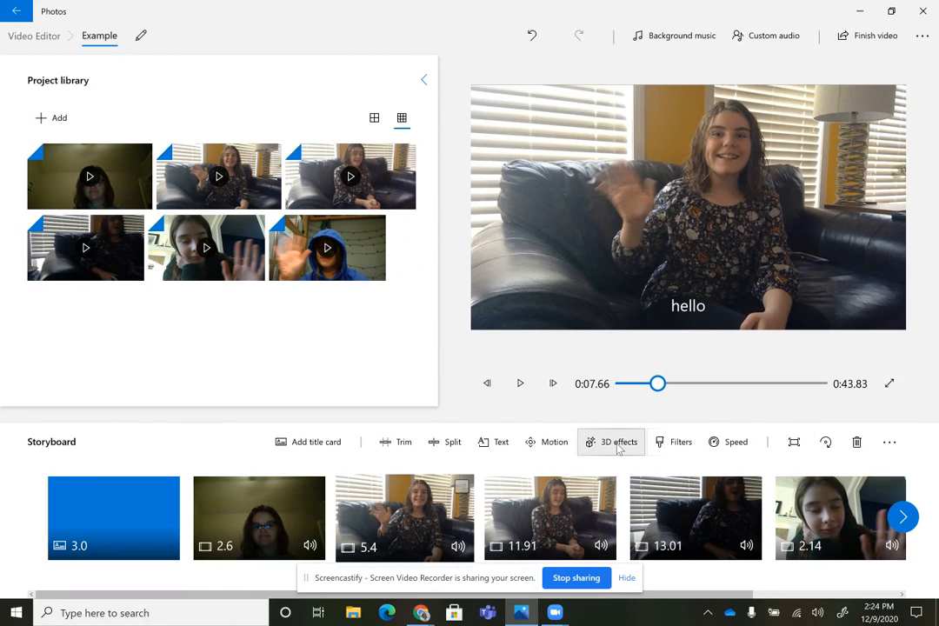
mouse_move(647, 470)
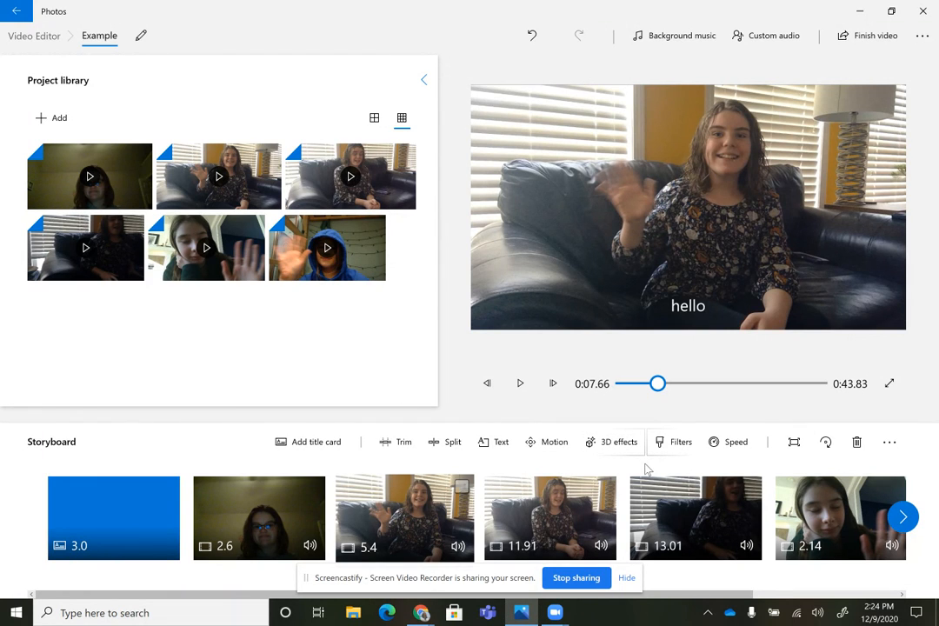
mouse_move(512, 351)
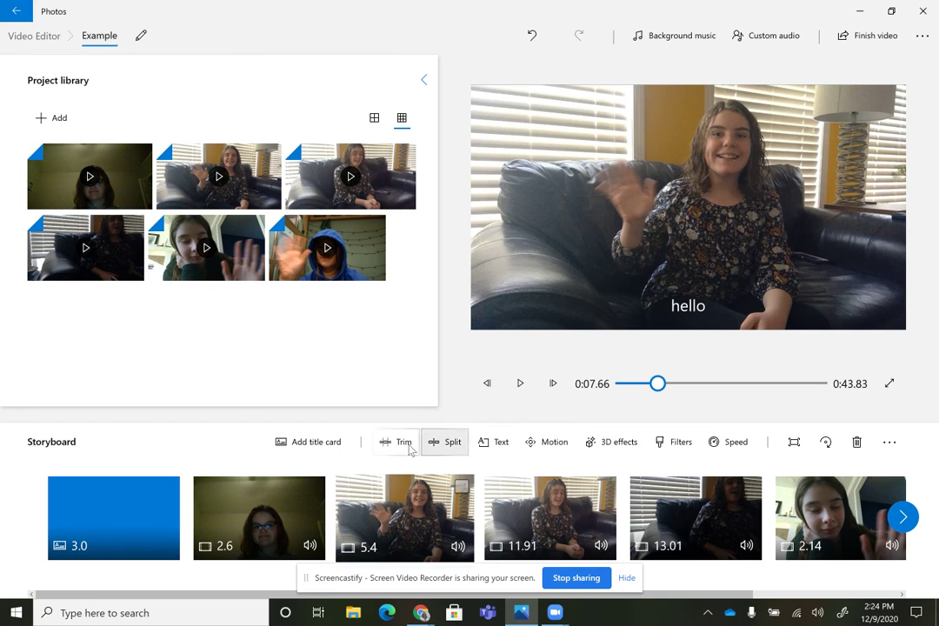
mouse_move(316, 442)
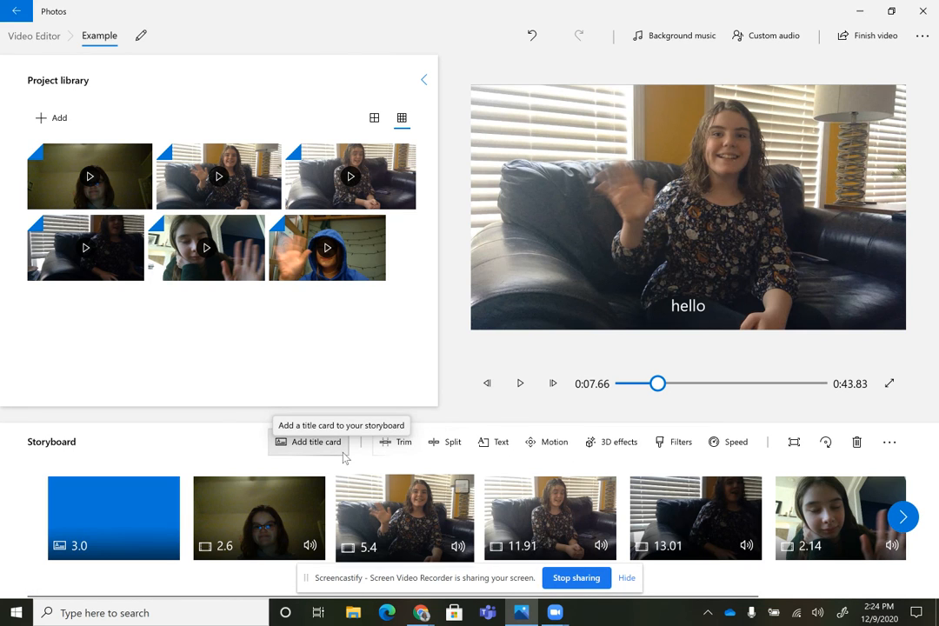
mouse_move(576, 577)
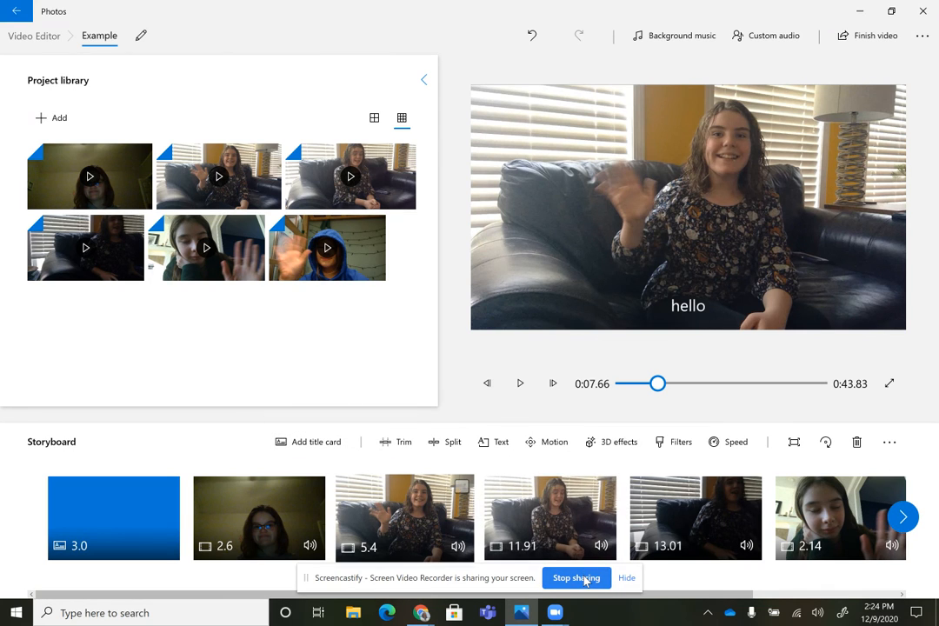